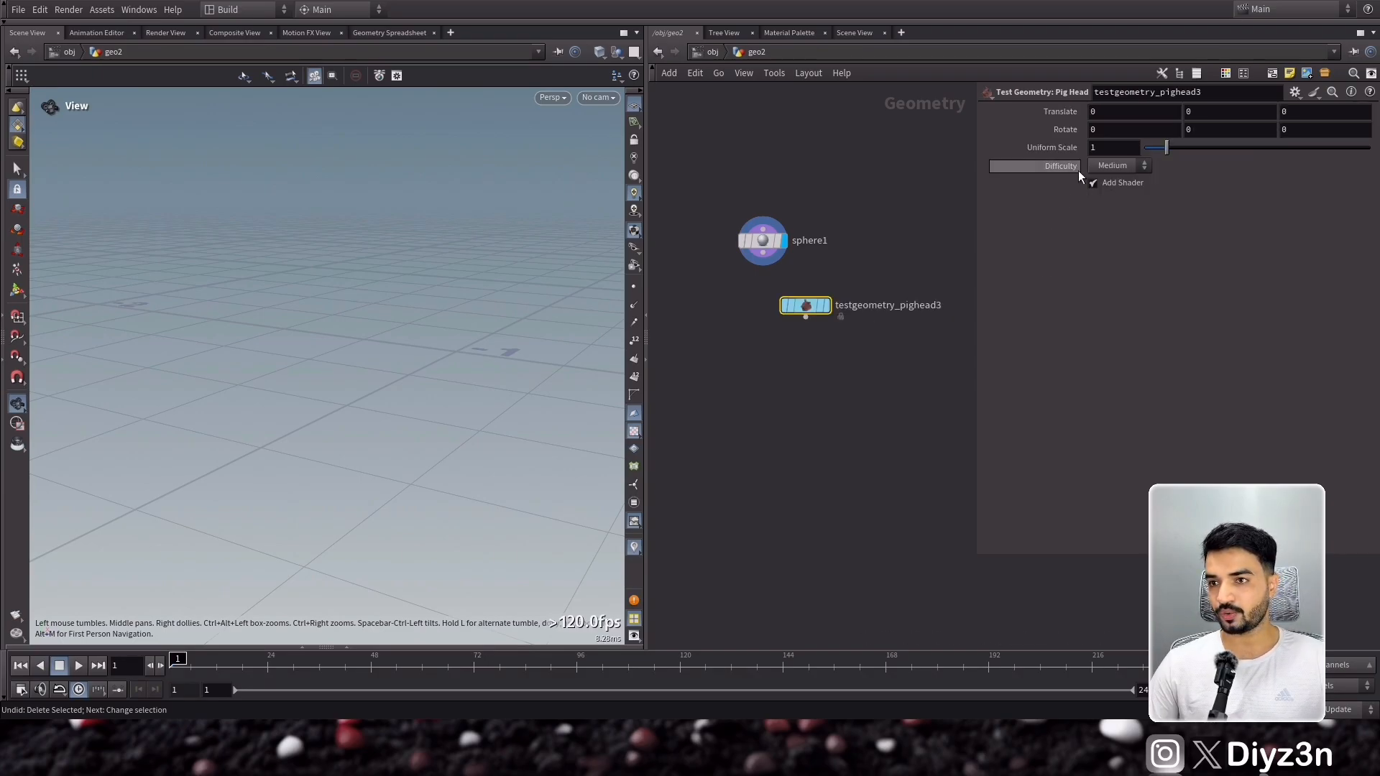
pyautogui.moveTo(802, 373)
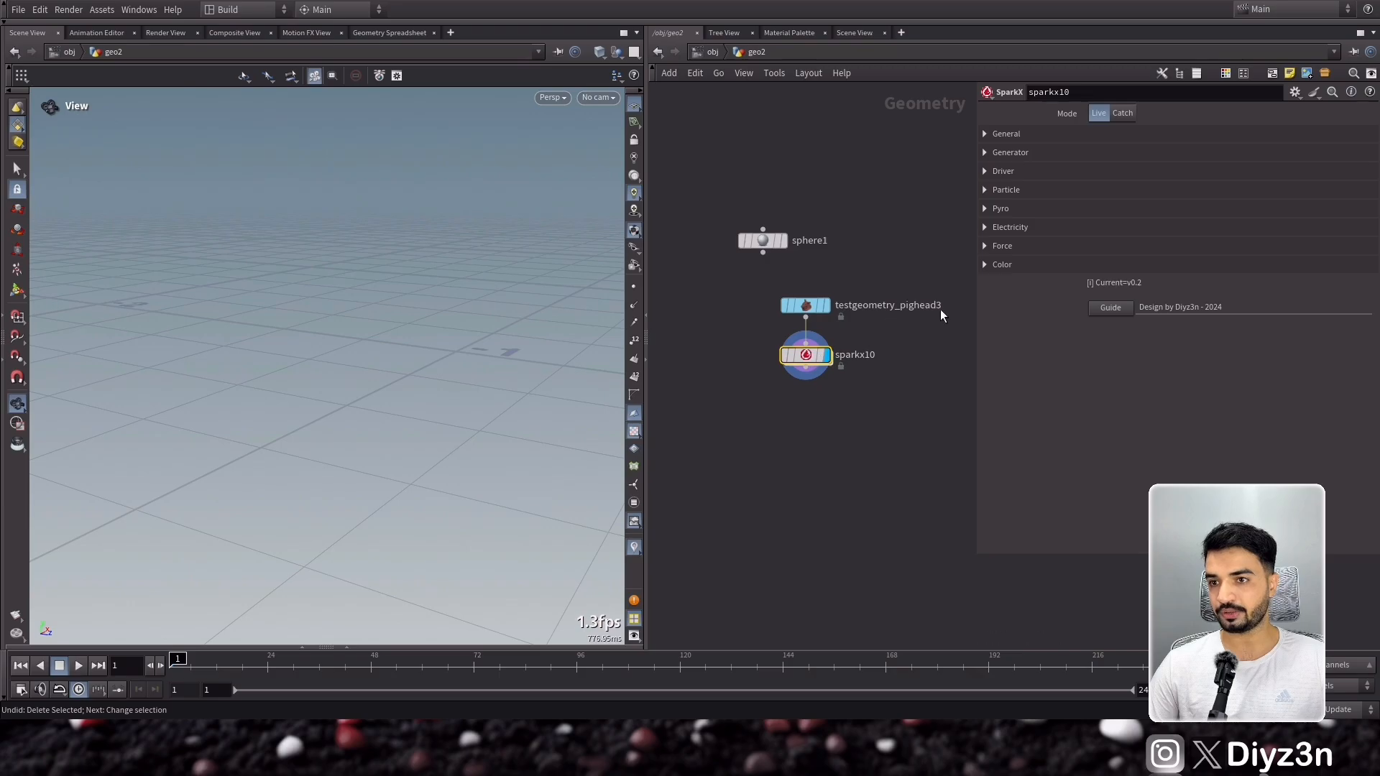
# Open the Pyro folder of the SparkX node fed by testgeometry_pighead3.
pyautogui.click(1001, 208)
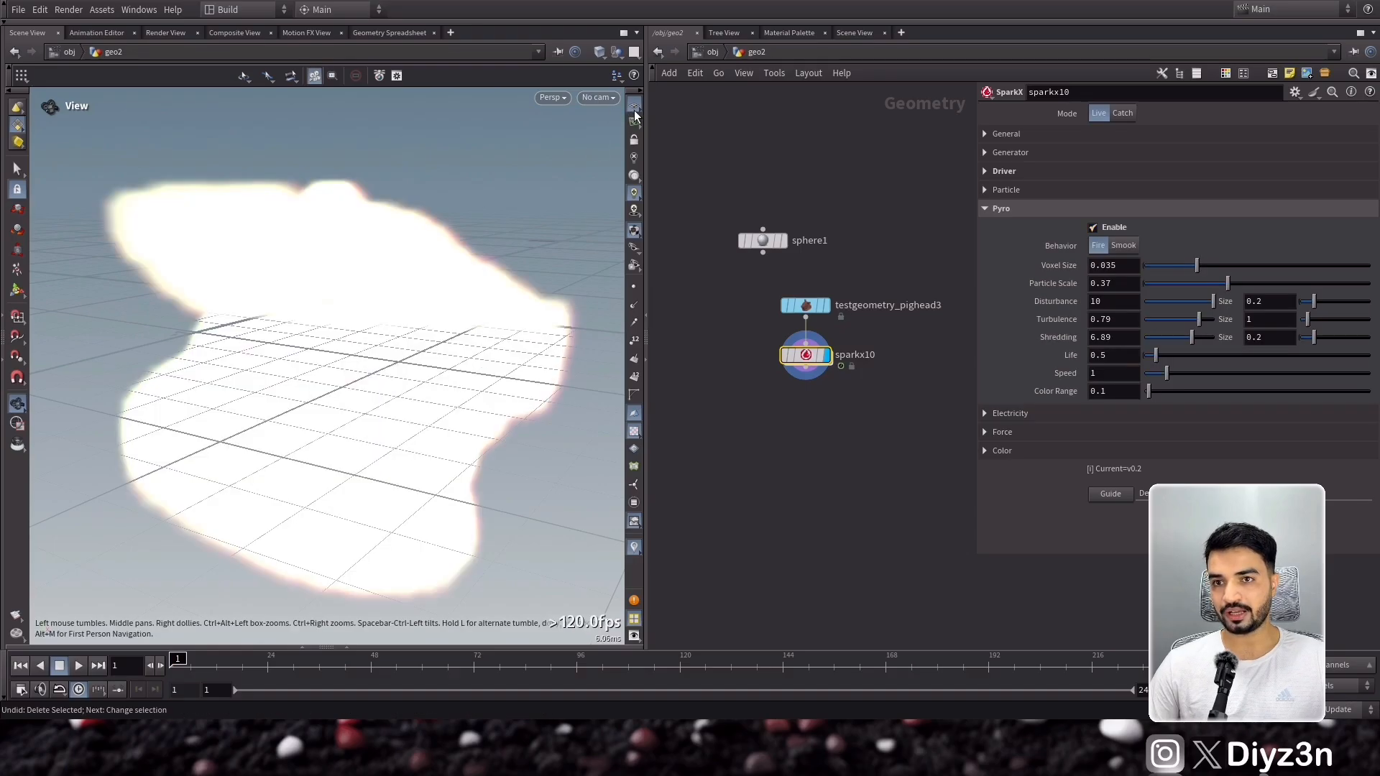
# Set Pyro Behavior to Smoke, Color Range 0.18, Force Noise 0.47, and play.
pyautogui.click(79, 666)
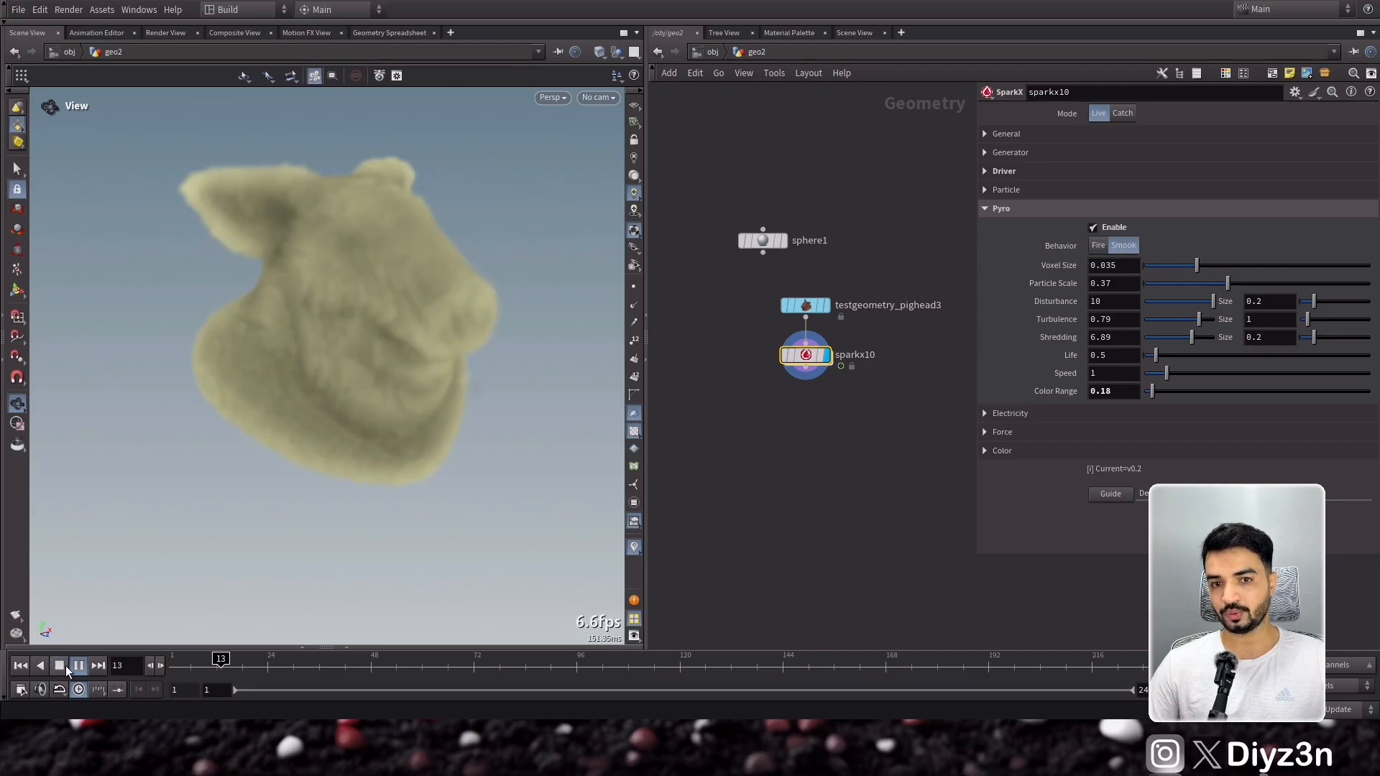
pyautogui.click(78, 665)
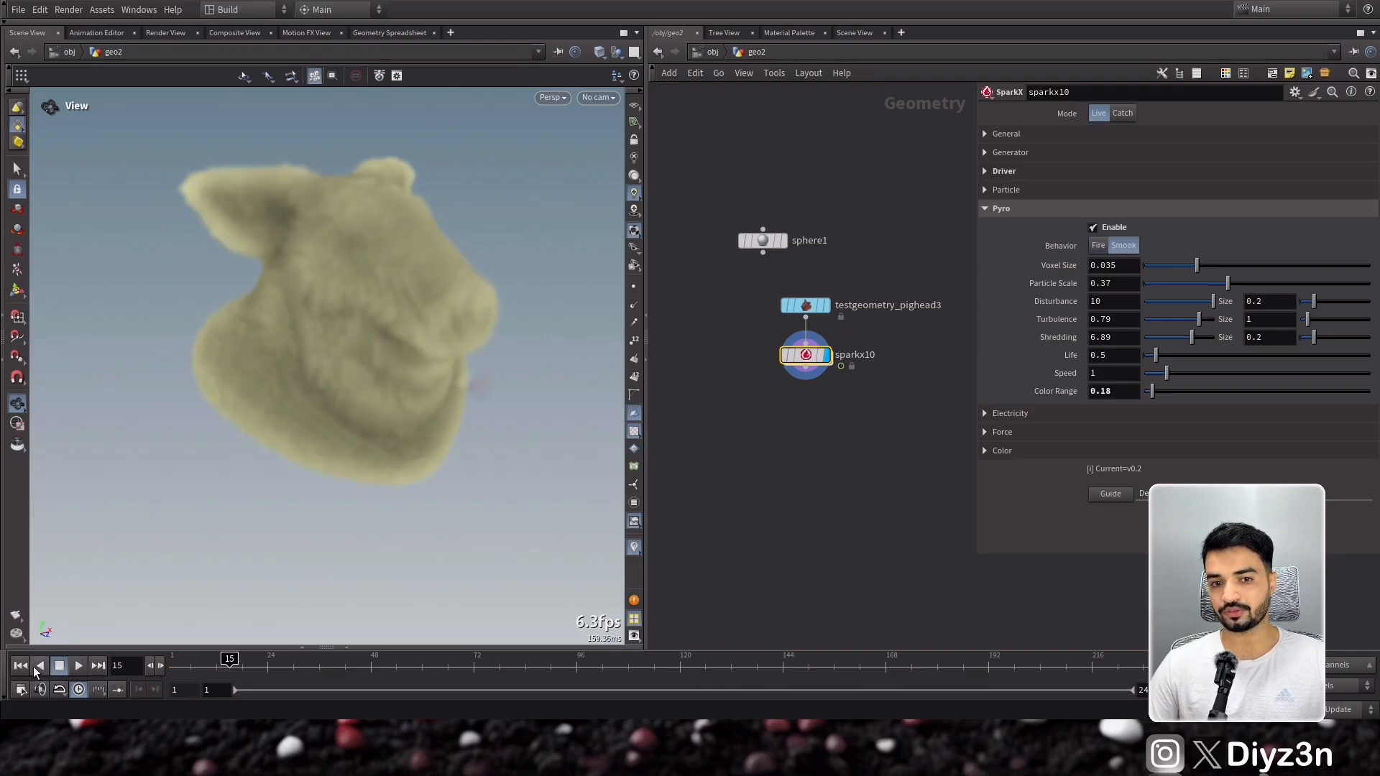
pyautogui.click(1002, 432)
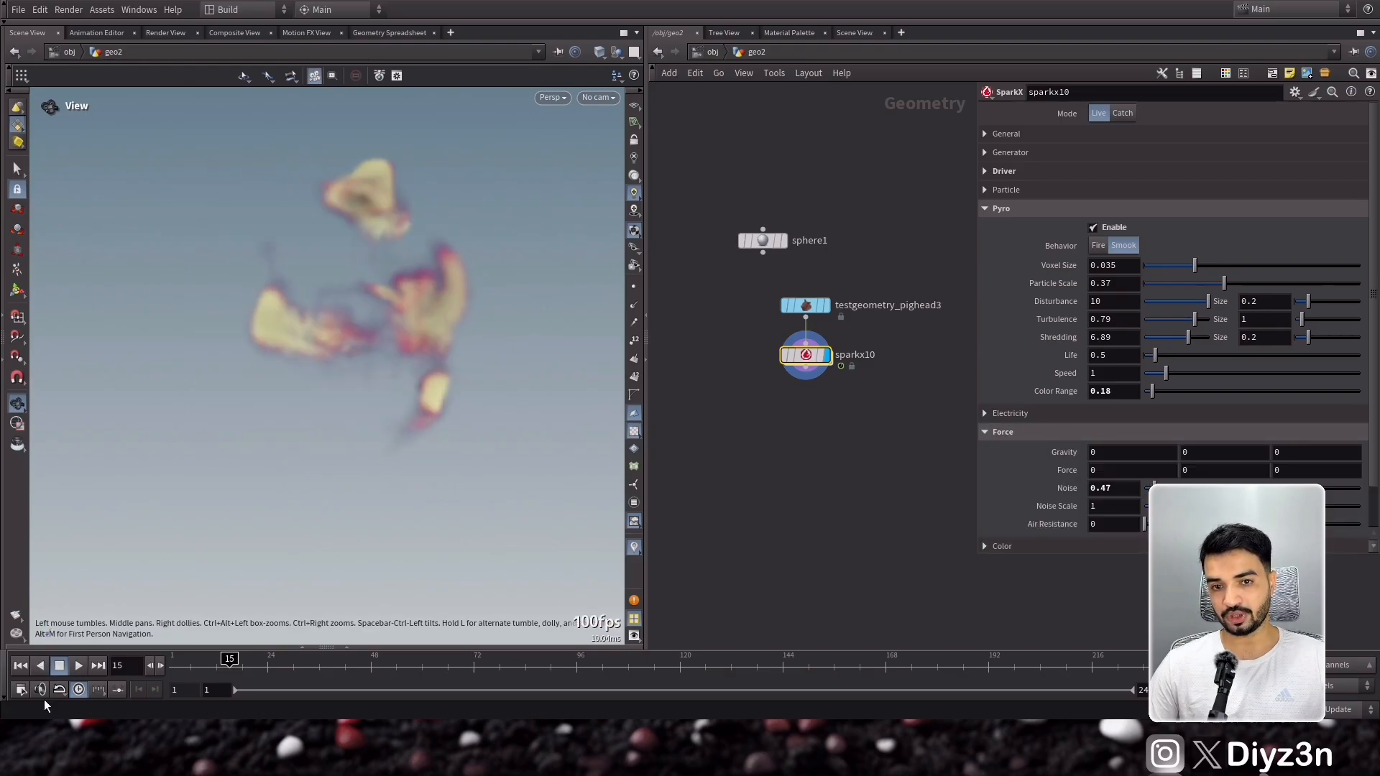
pyautogui.click(79, 666)
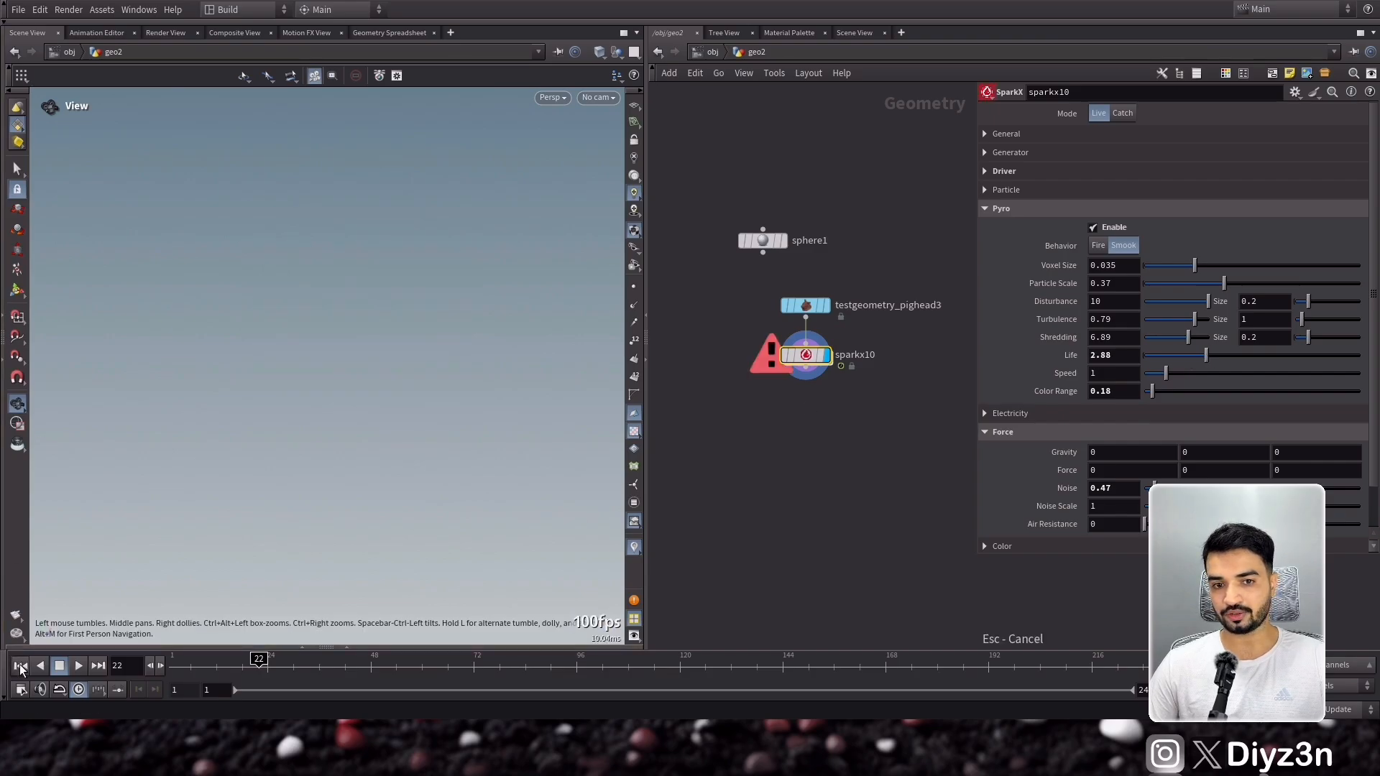
# Set Pyro Life 2.88, Force Noise 1.74, Noise Scale 0.54, then rewind and play.
pyautogui.click(77, 666)
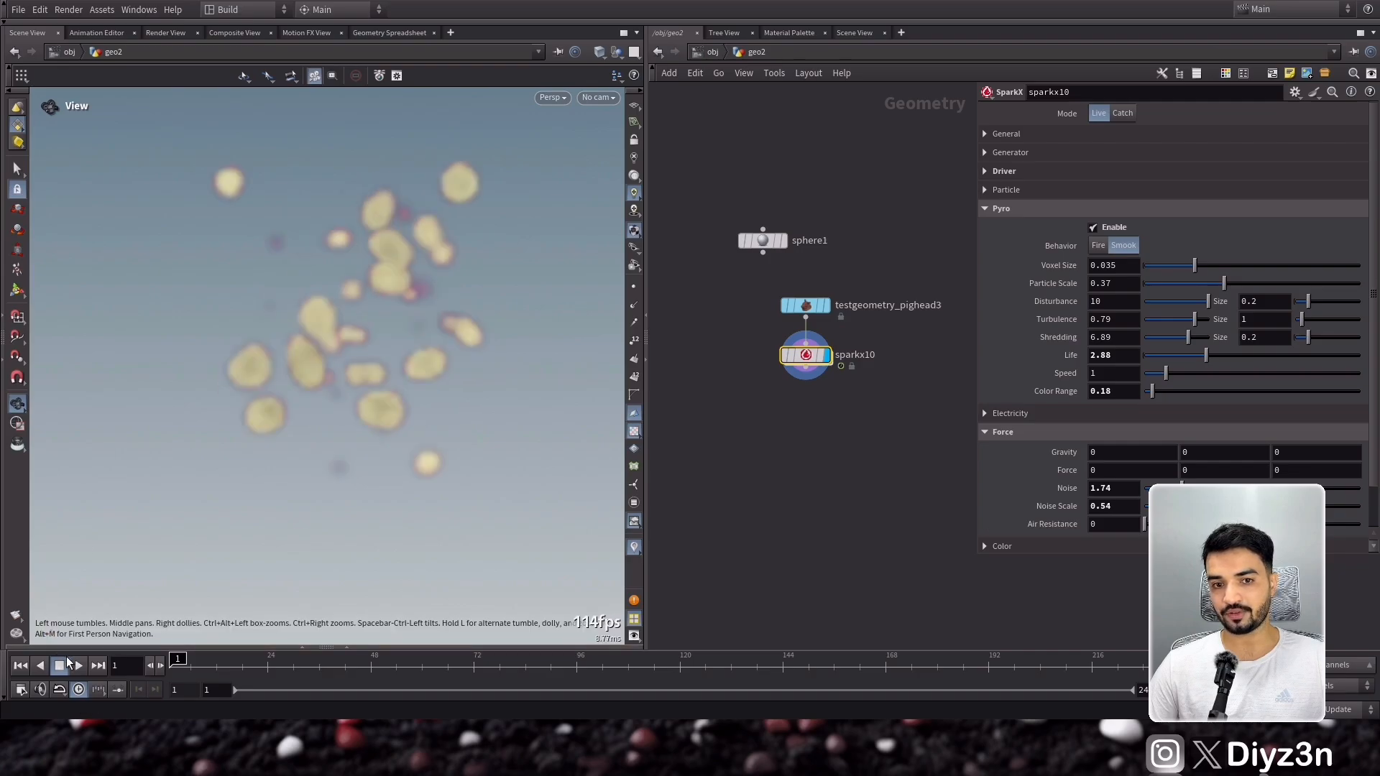
pyautogui.click(77, 665)
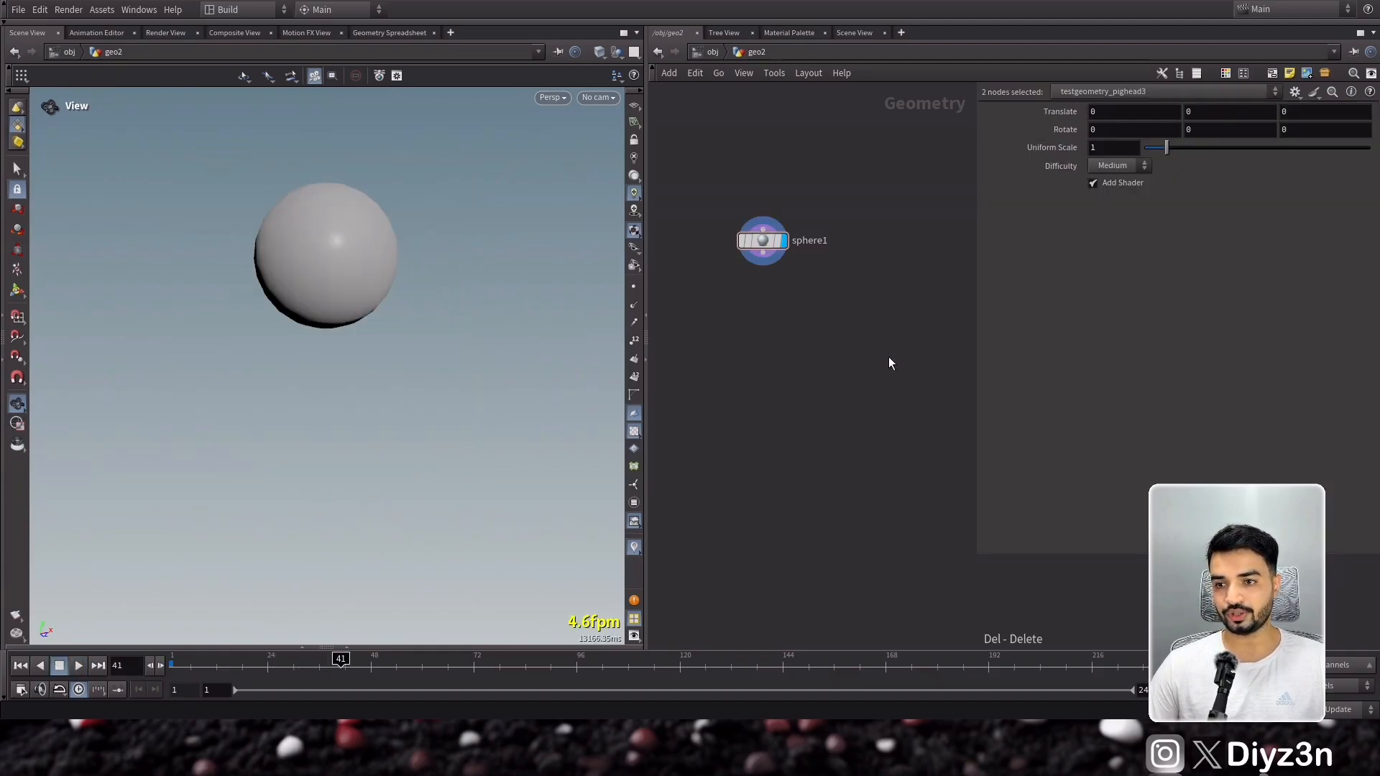
pyautogui.moveTo(799, 364)
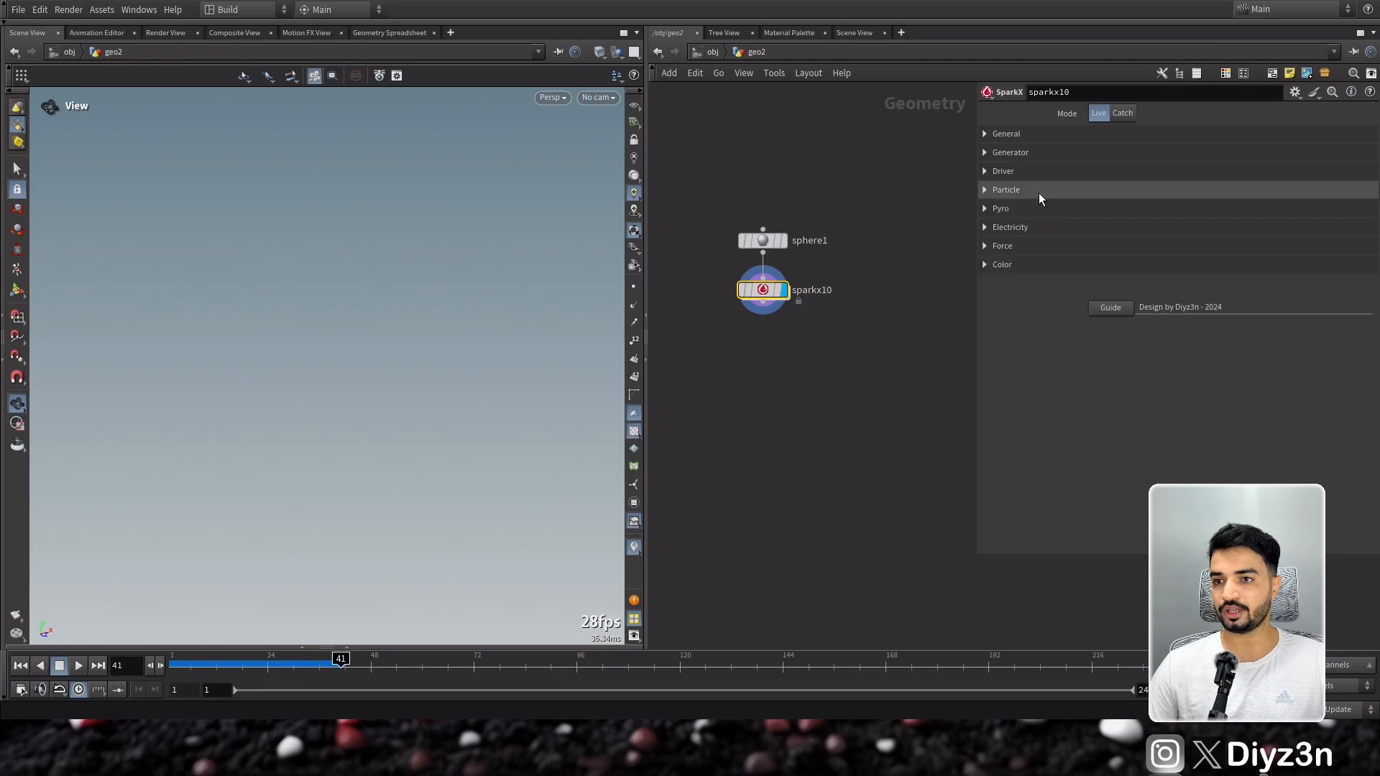
# Enable Fire pyro on the sphere1-fed SparkX node and play the simulation.
pyautogui.click(985, 209)
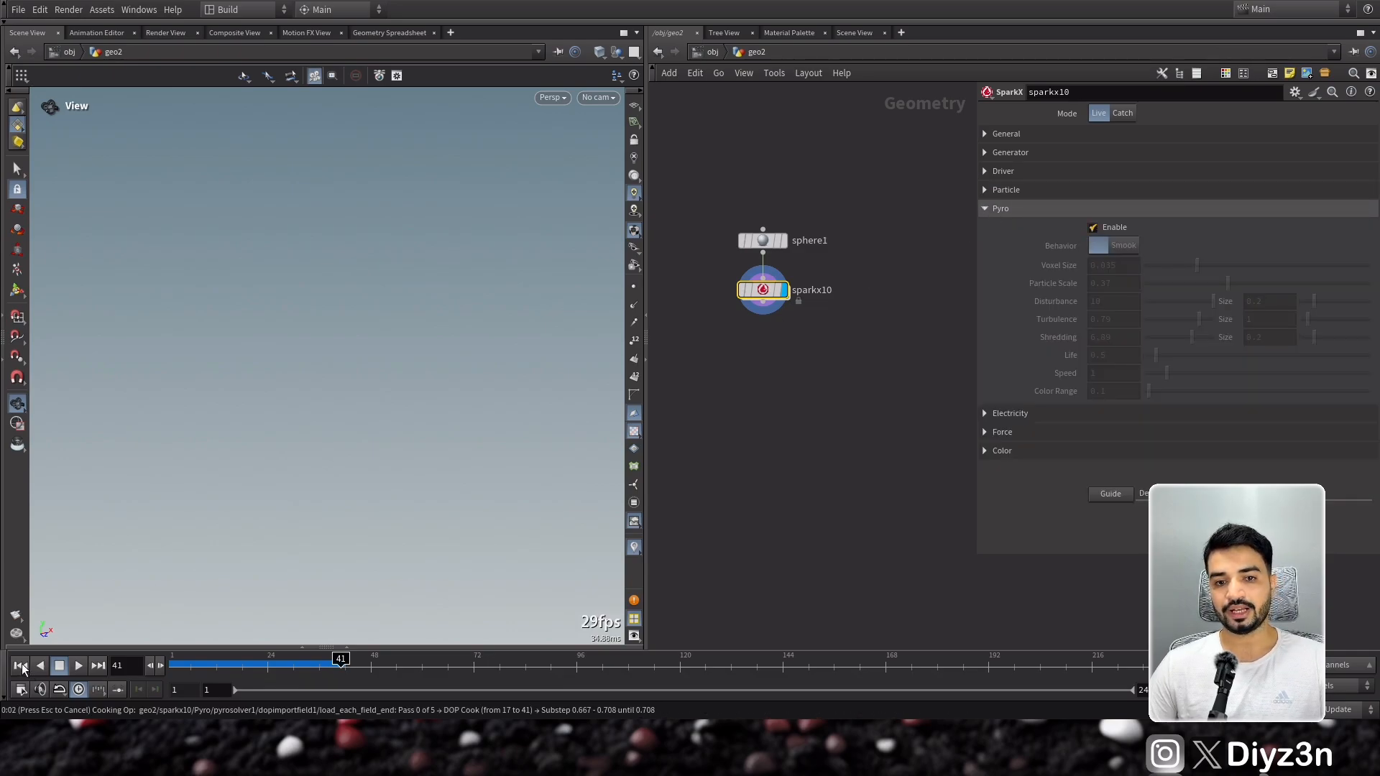
pyautogui.click(79, 666)
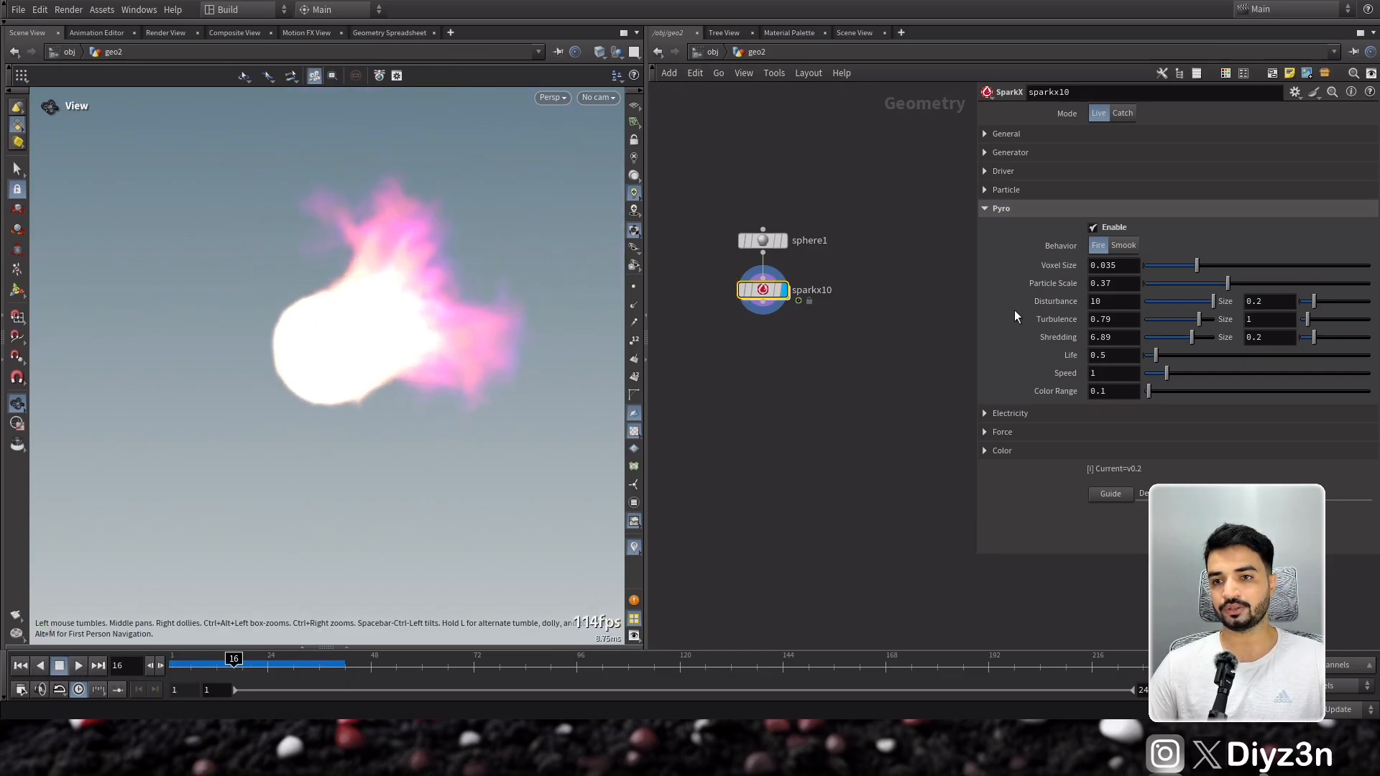
# Set Driver Mode to Curve with the curve parameter pointing at ../spiral2.
pyautogui.click(1003, 171)
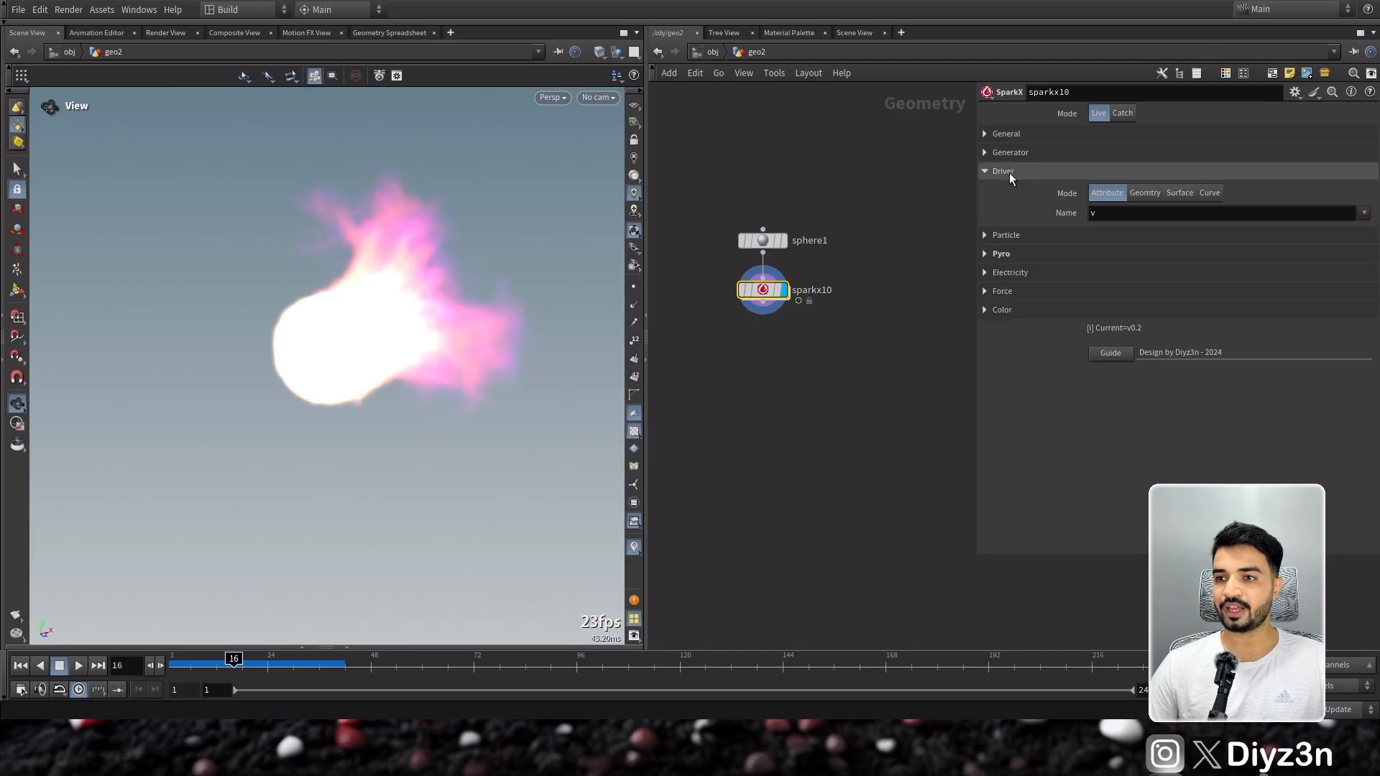
pyautogui.click(1223, 213)
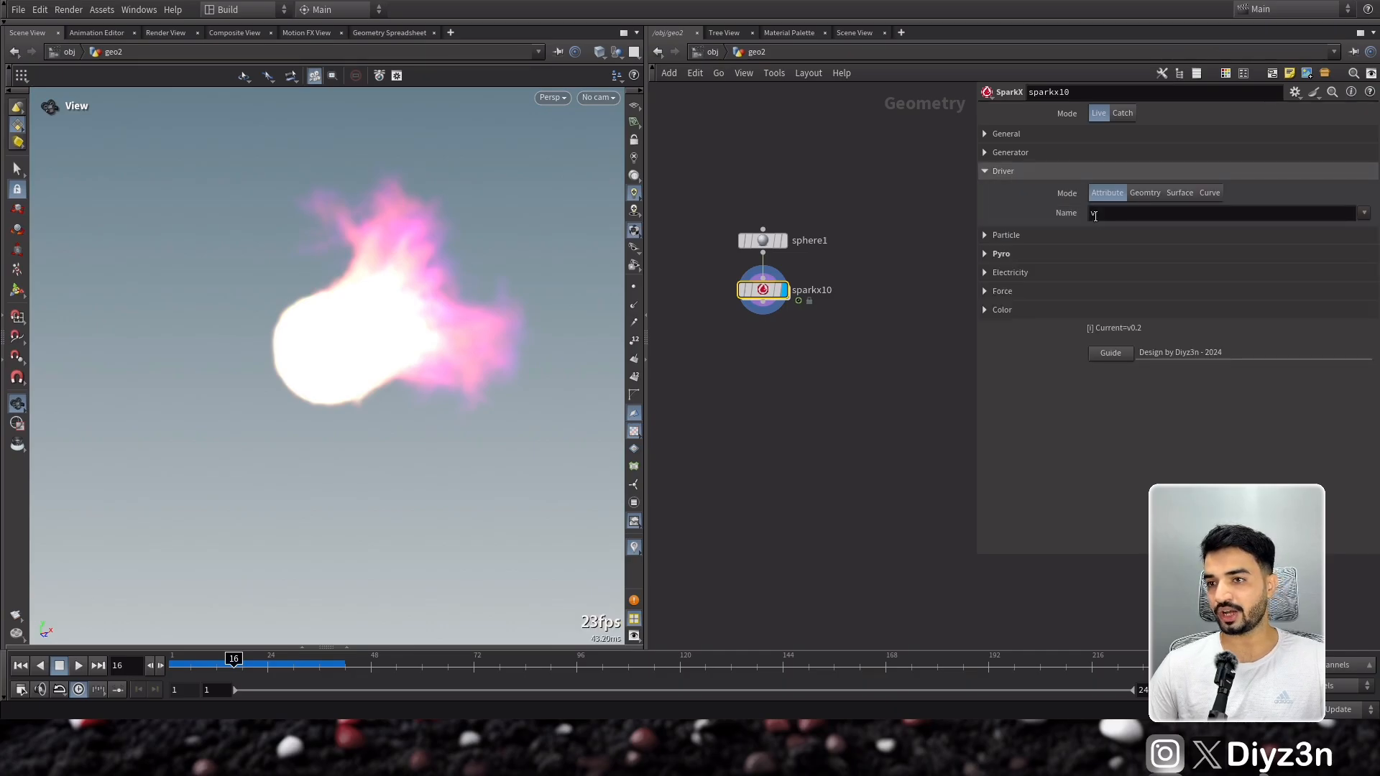
pyautogui.click(1209, 192)
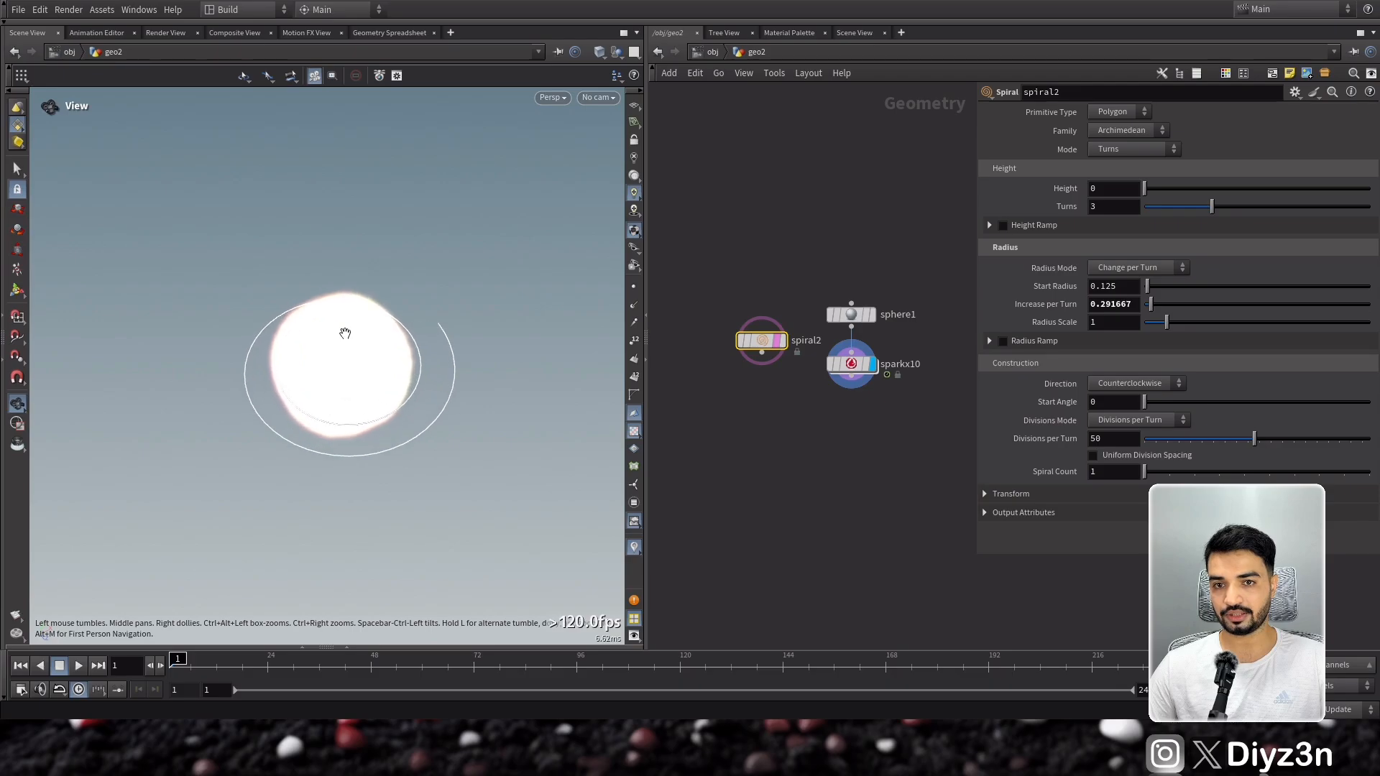
pyautogui.click(851, 314)
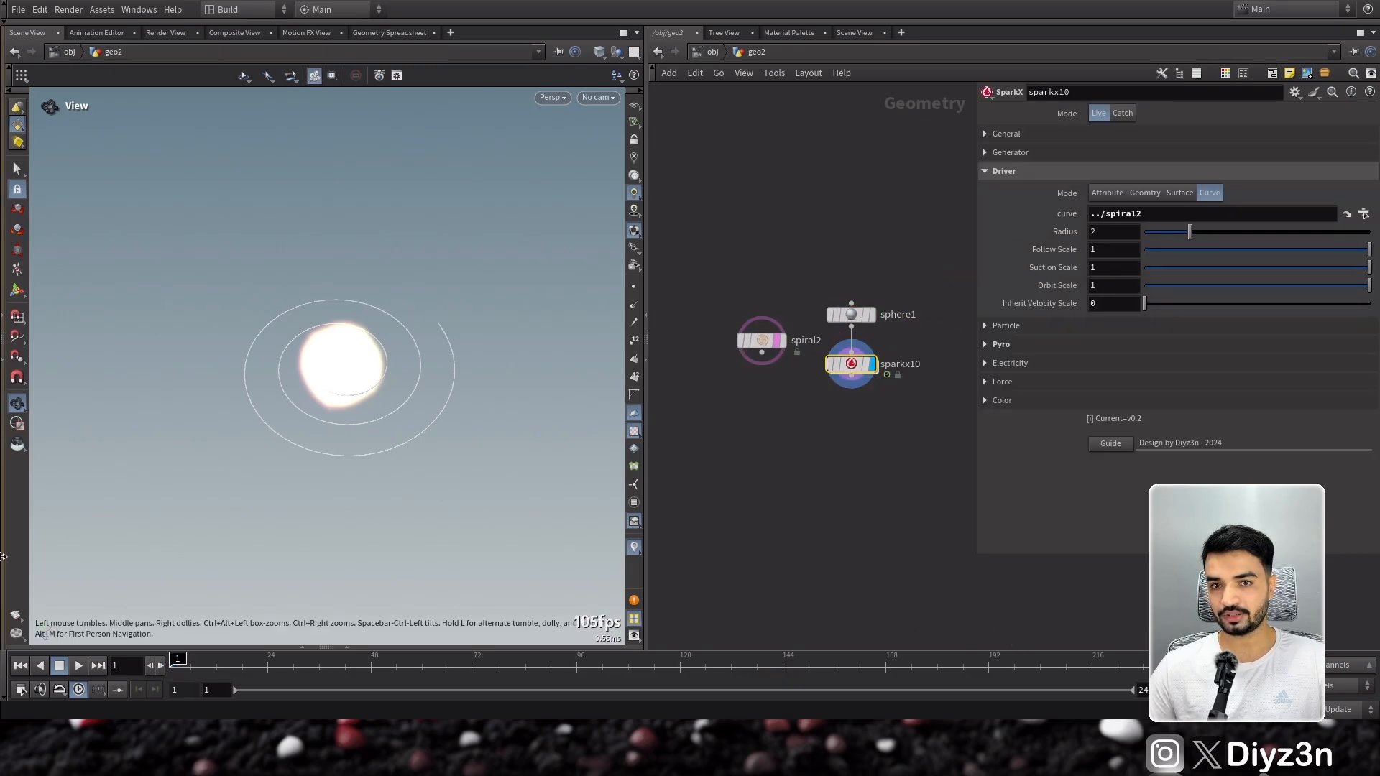
# Set Driver Follow Scale to 10 and play the fire swirling along the spiral.
pyautogui.click(78, 666)
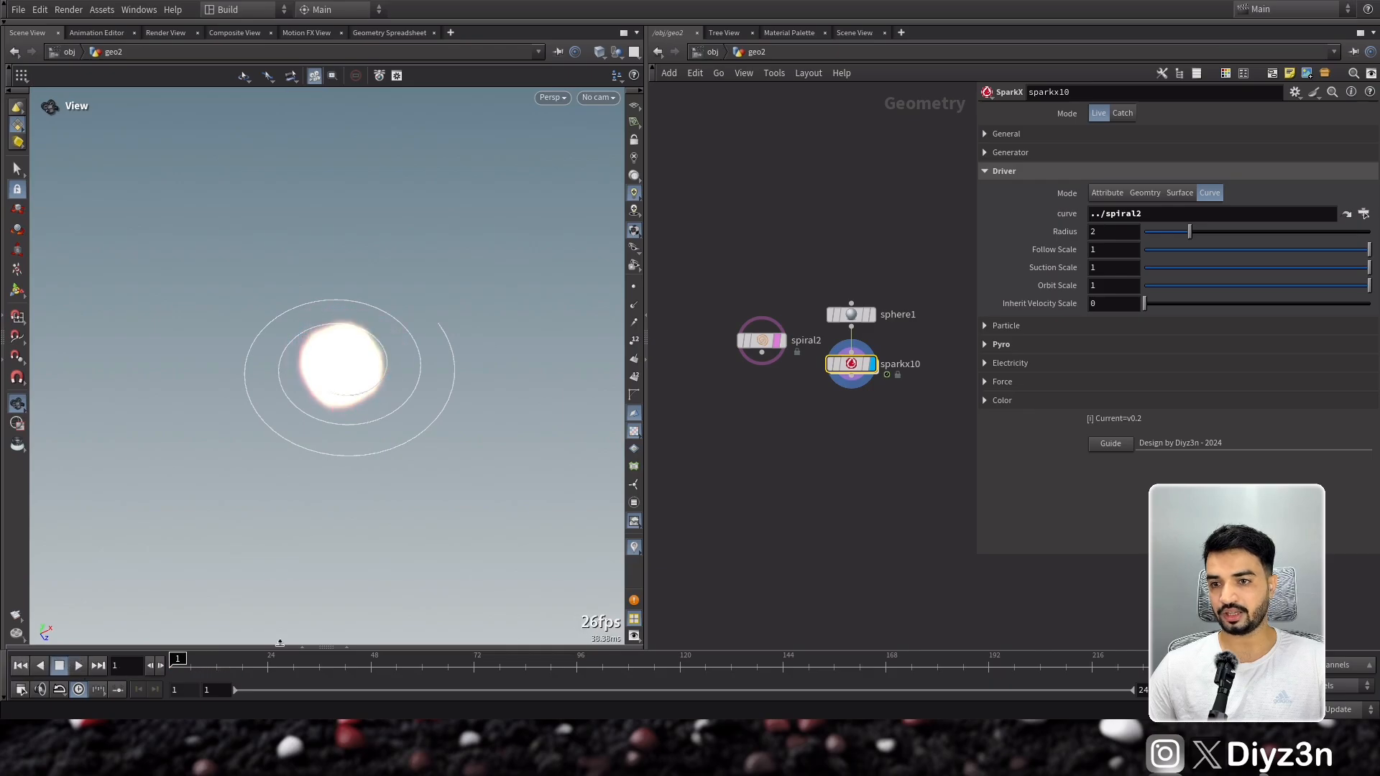
pyautogui.click(985, 344)
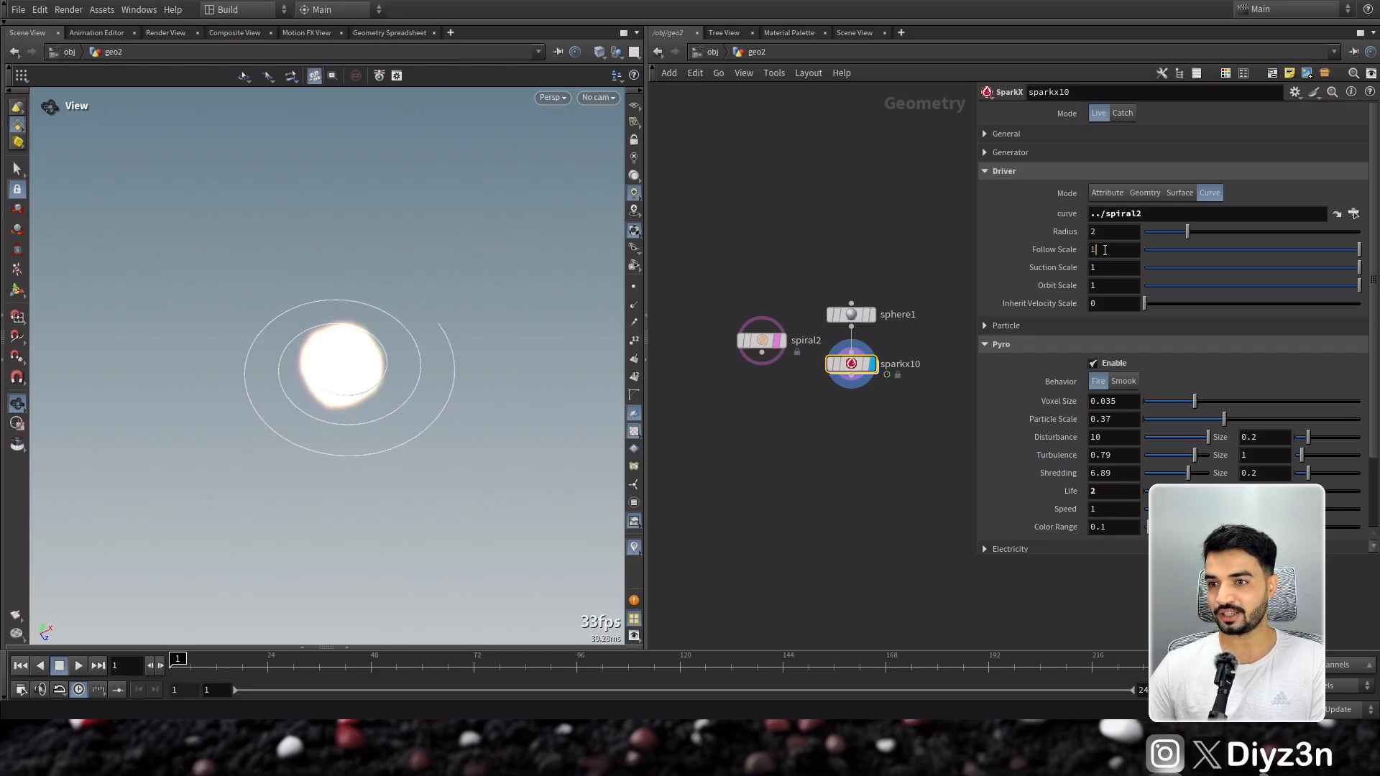
pyautogui.write('10')
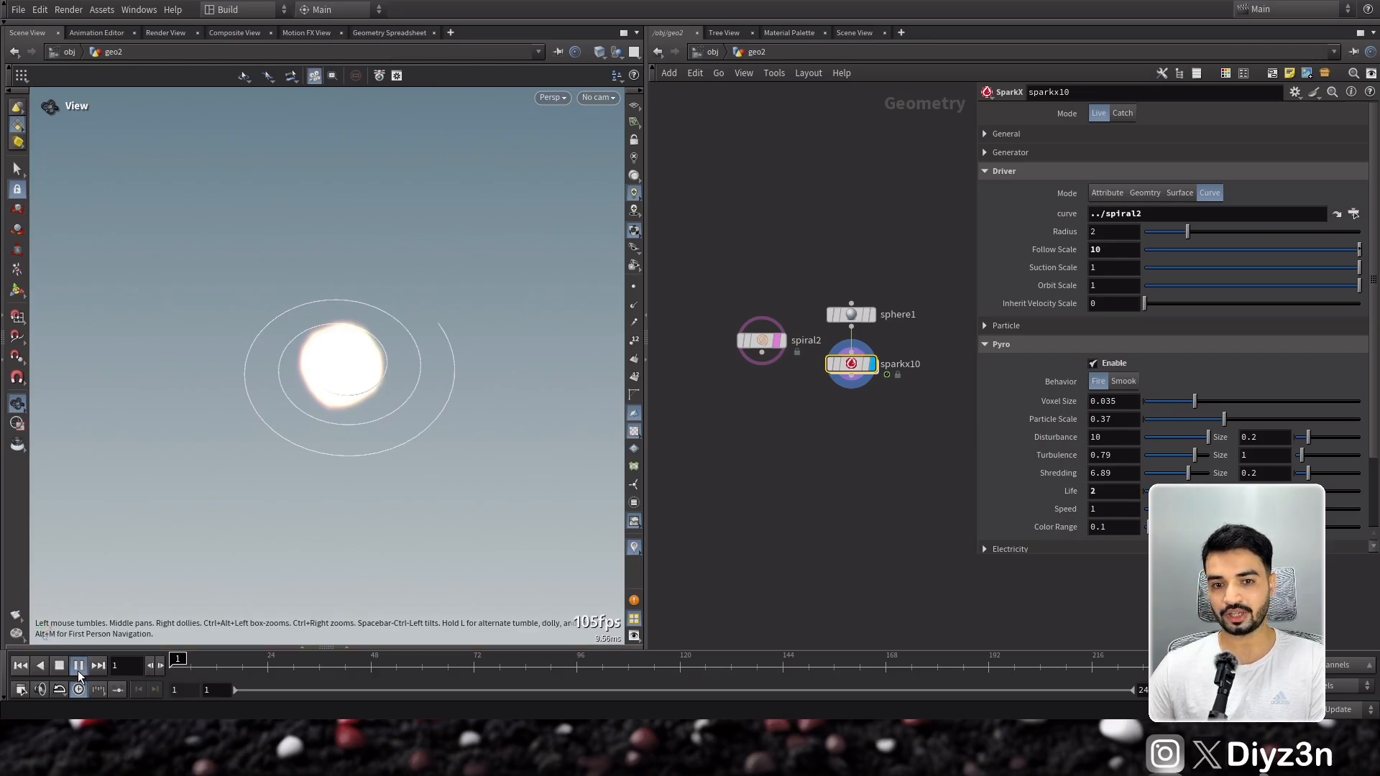
pyautogui.click(79, 665)
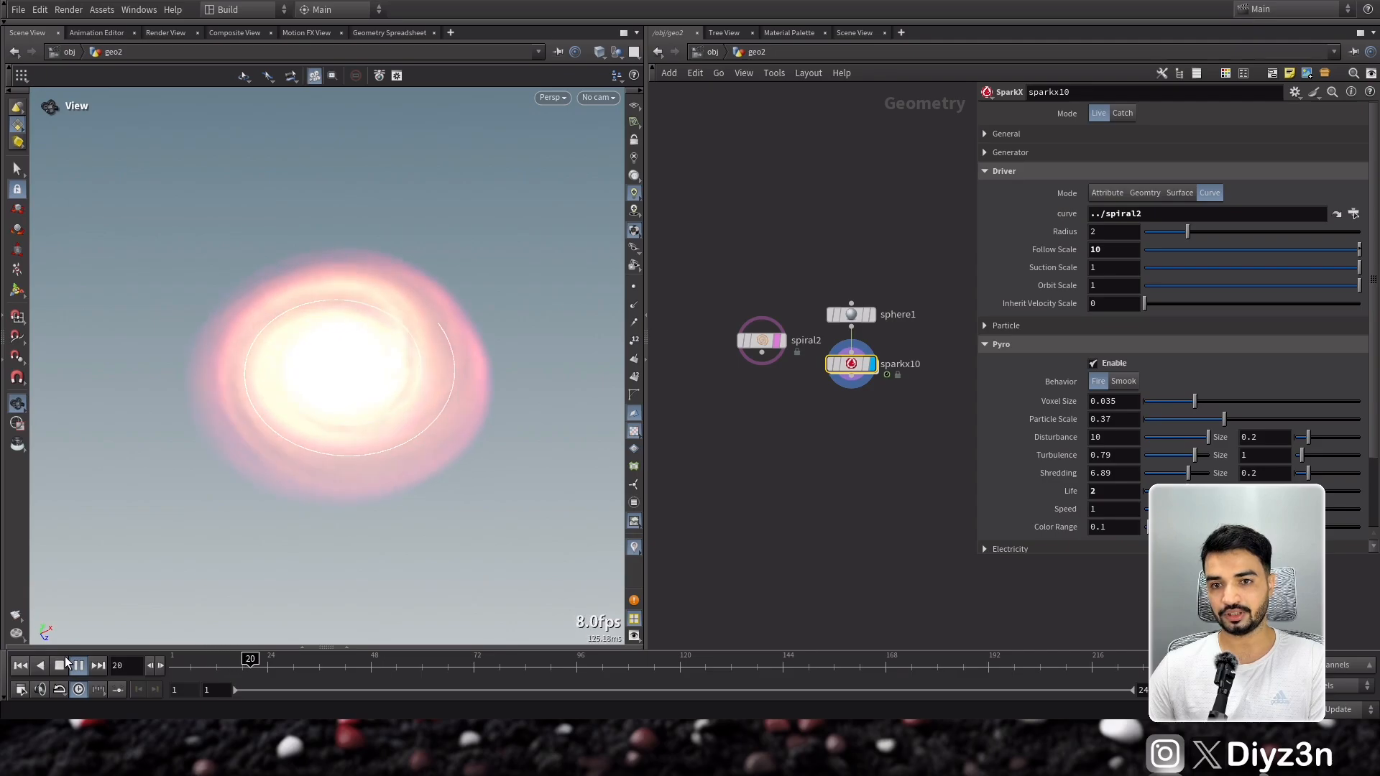
pyautogui.click(79, 666)
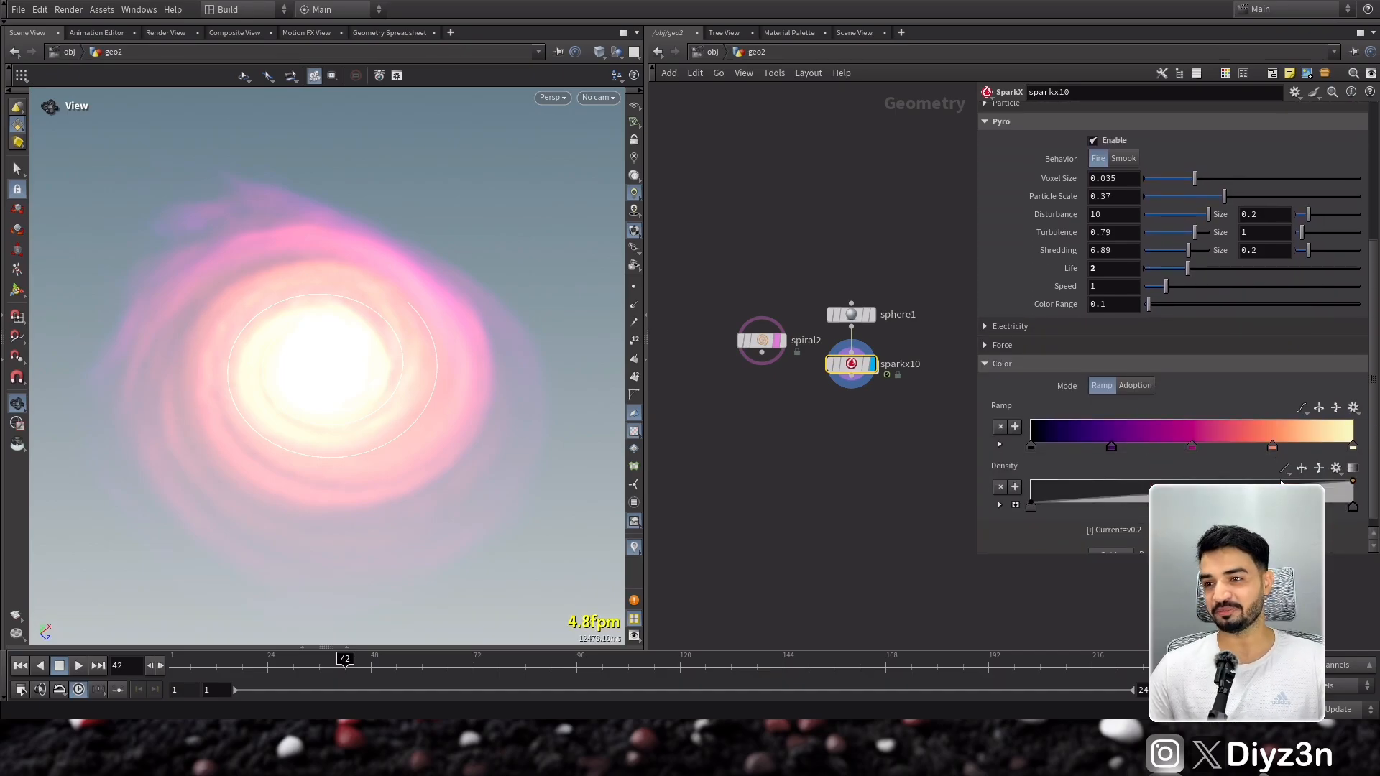
# End the colour ramp in yellow and return Pyro Color Range to 0.1.
pyautogui.moveTo(1147, 303); pyautogui.dragTo(1145, 303)
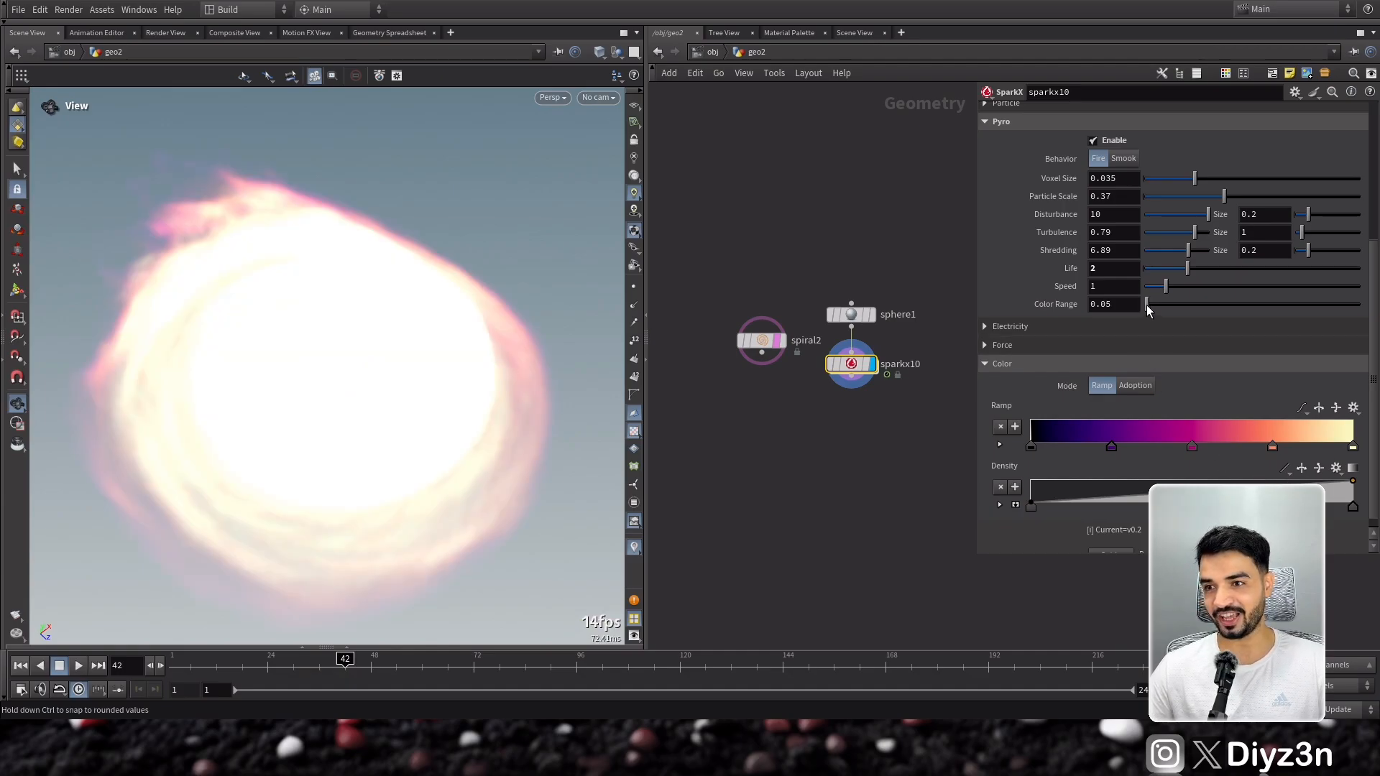
pyautogui.moveTo(1149, 303); pyautogui.dragTo(1153, 303)
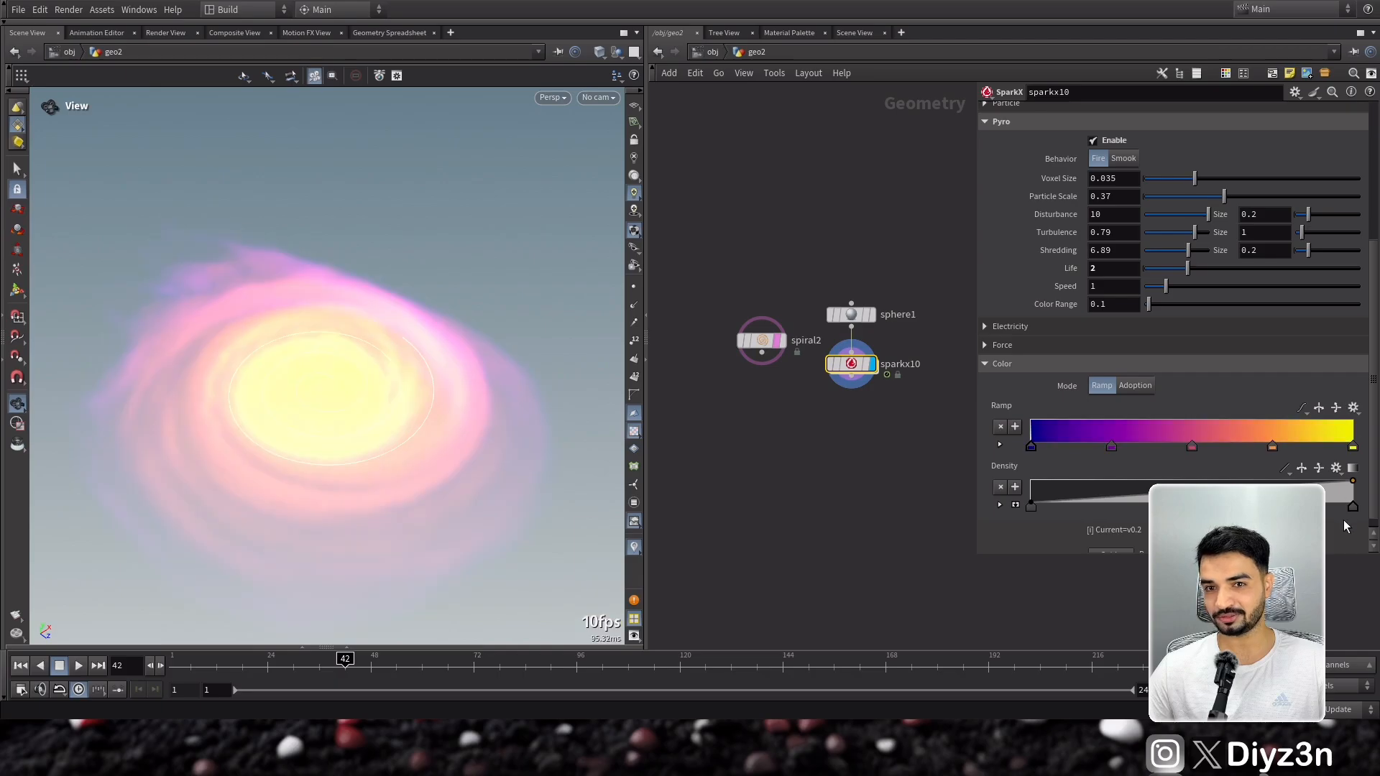
pyautogui.moveTo(1343, 580)
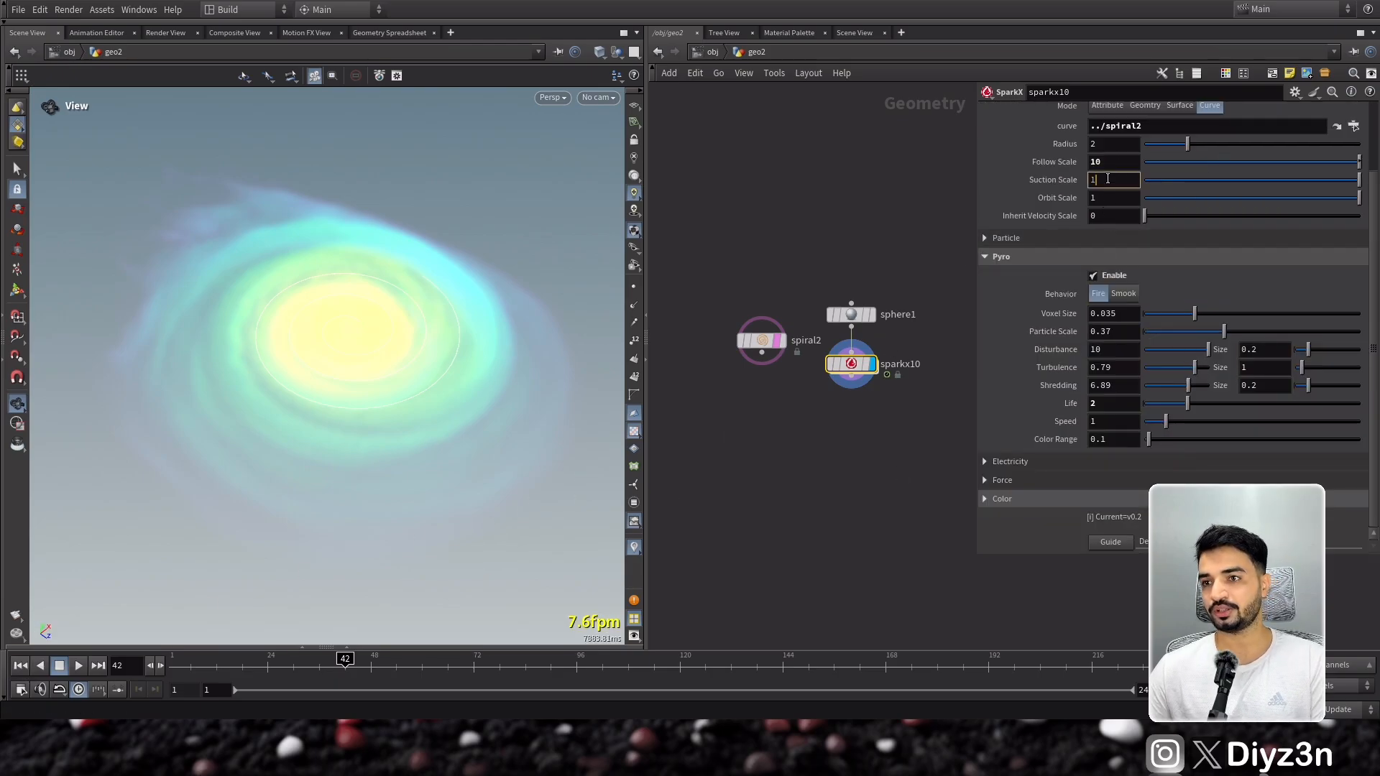
# Set Driver Suction Scale to 10 and Radius to 5, replaying the simulation.
pyautogui.write('10')
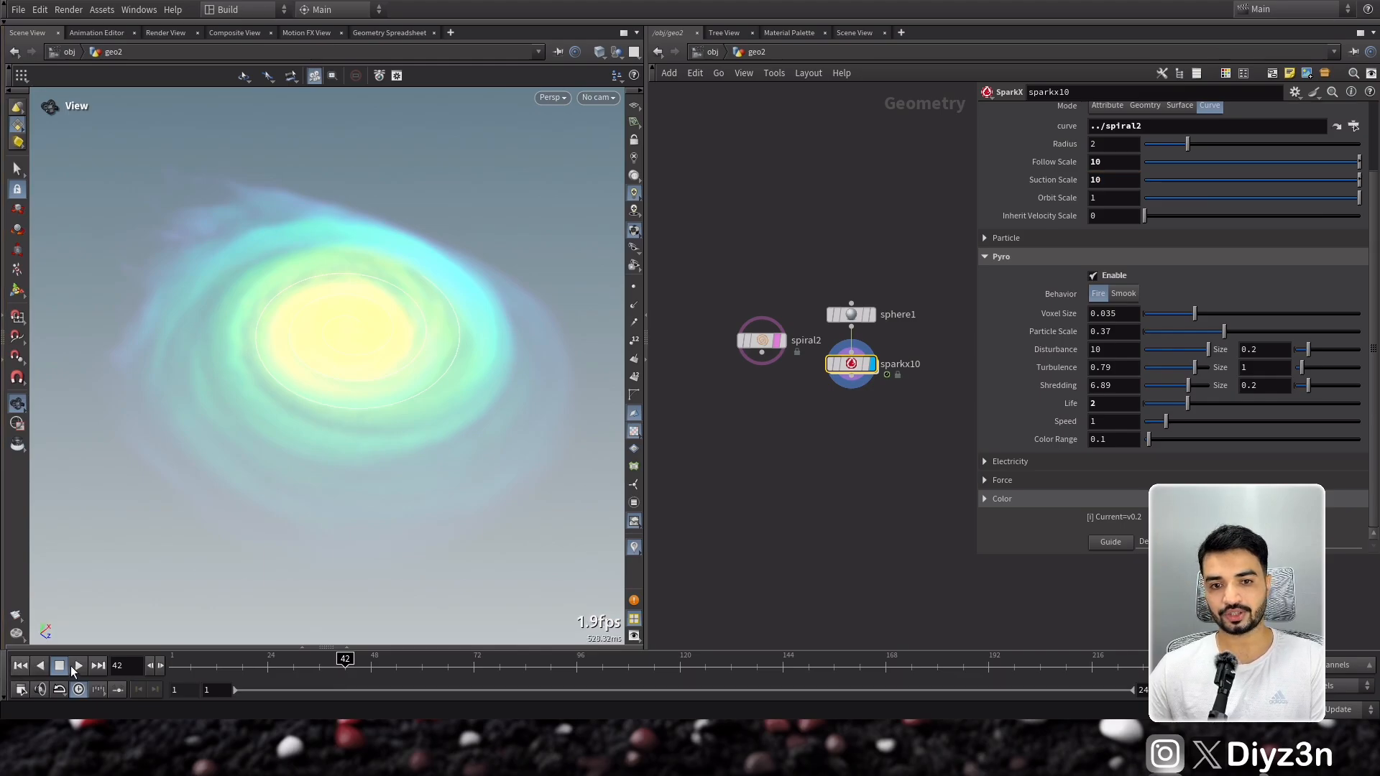
pyautogui.click(77, 665)
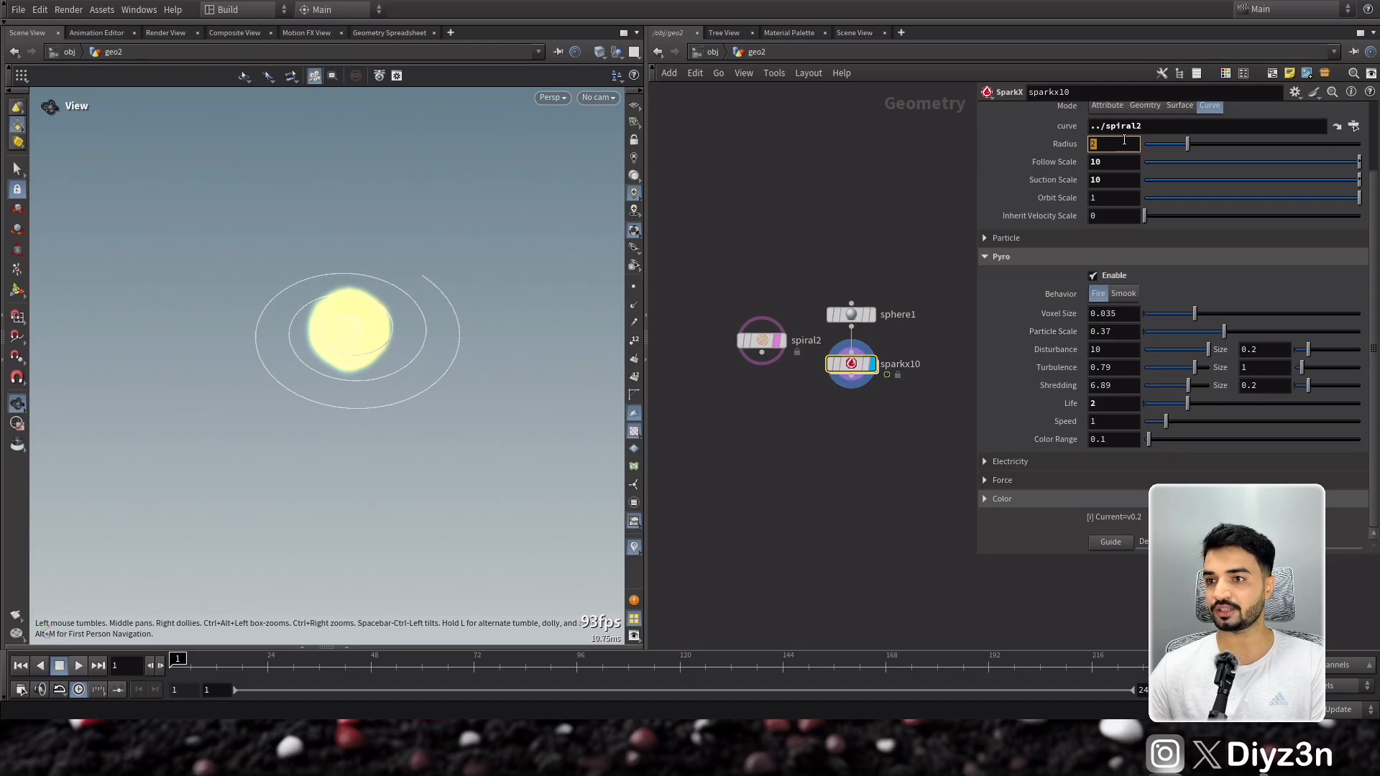
pyautogui.write('5')
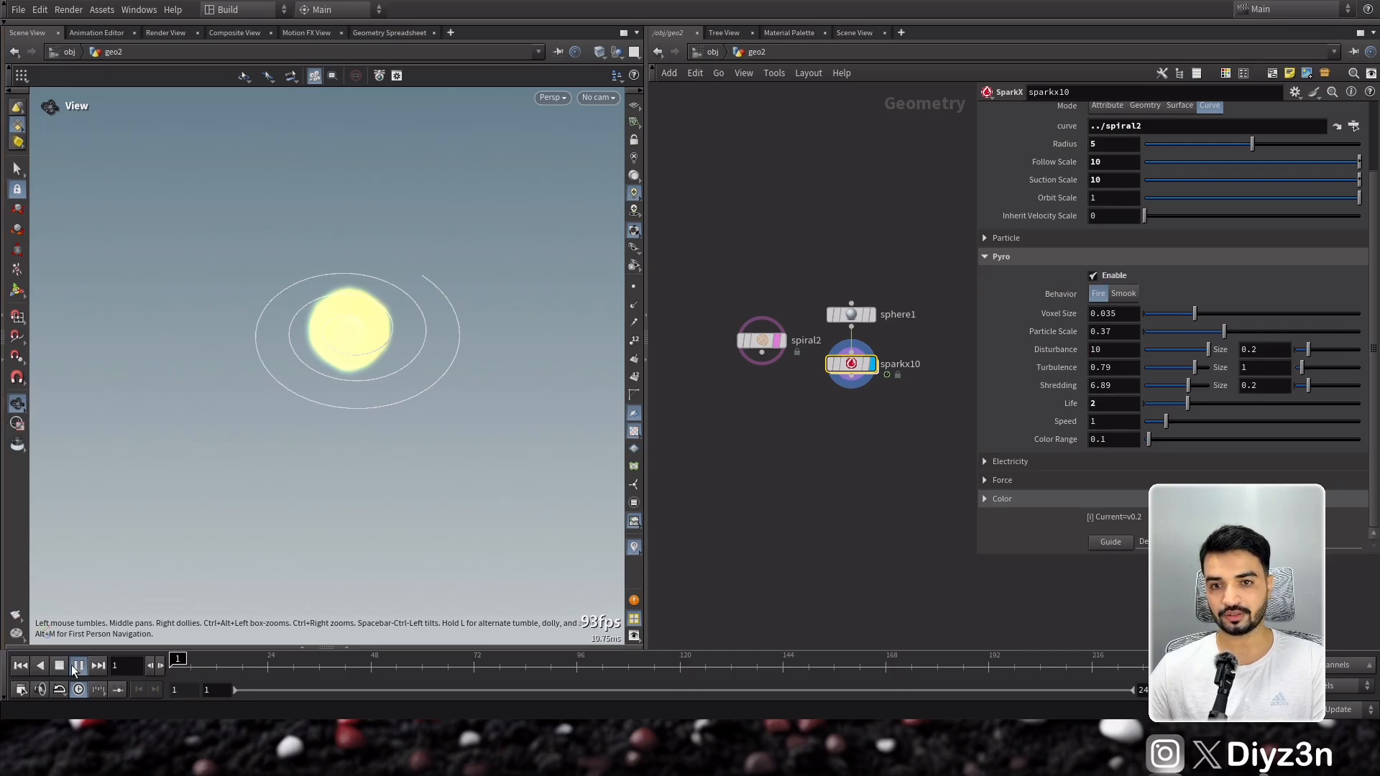
pyautogui.click(78, 666)
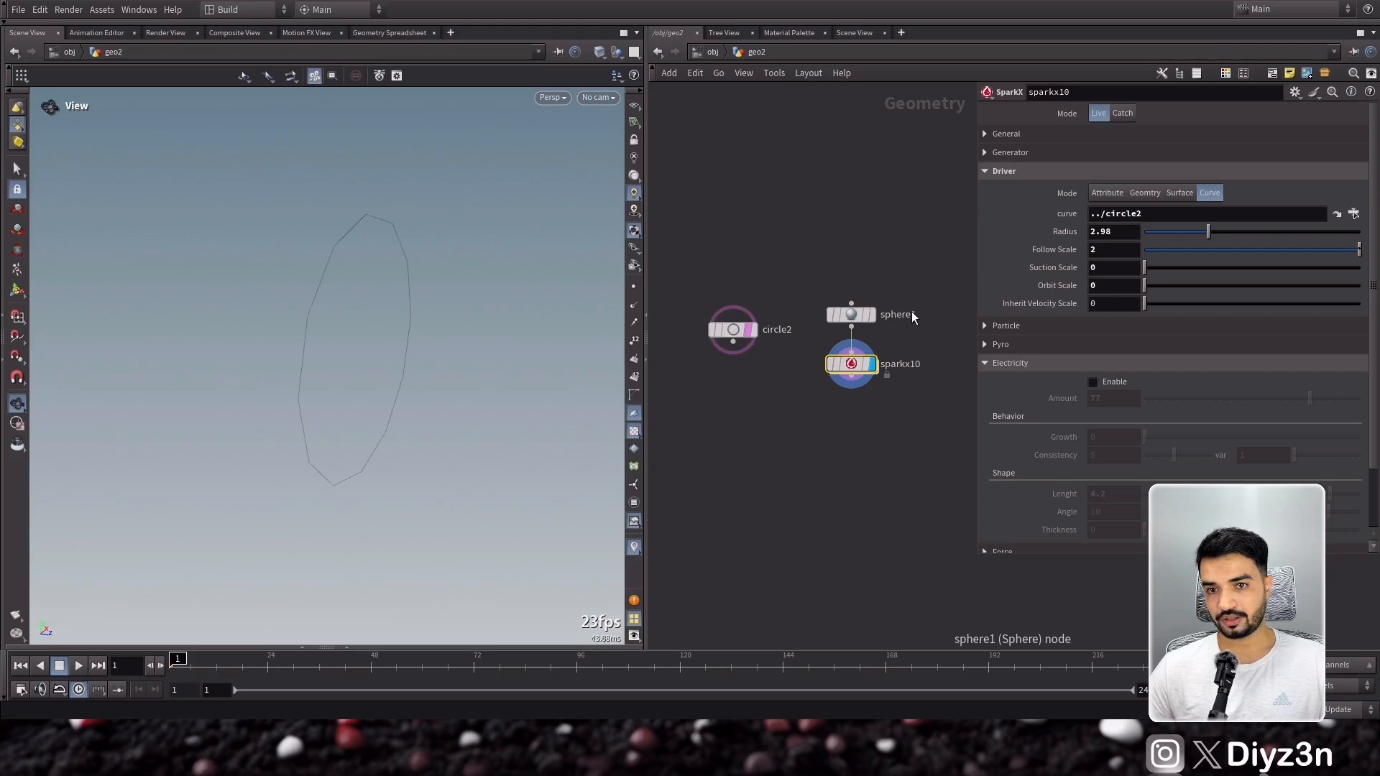
# Set sphere1's Uniform Scale to 0.2.
pyautogui.click(851, 314)
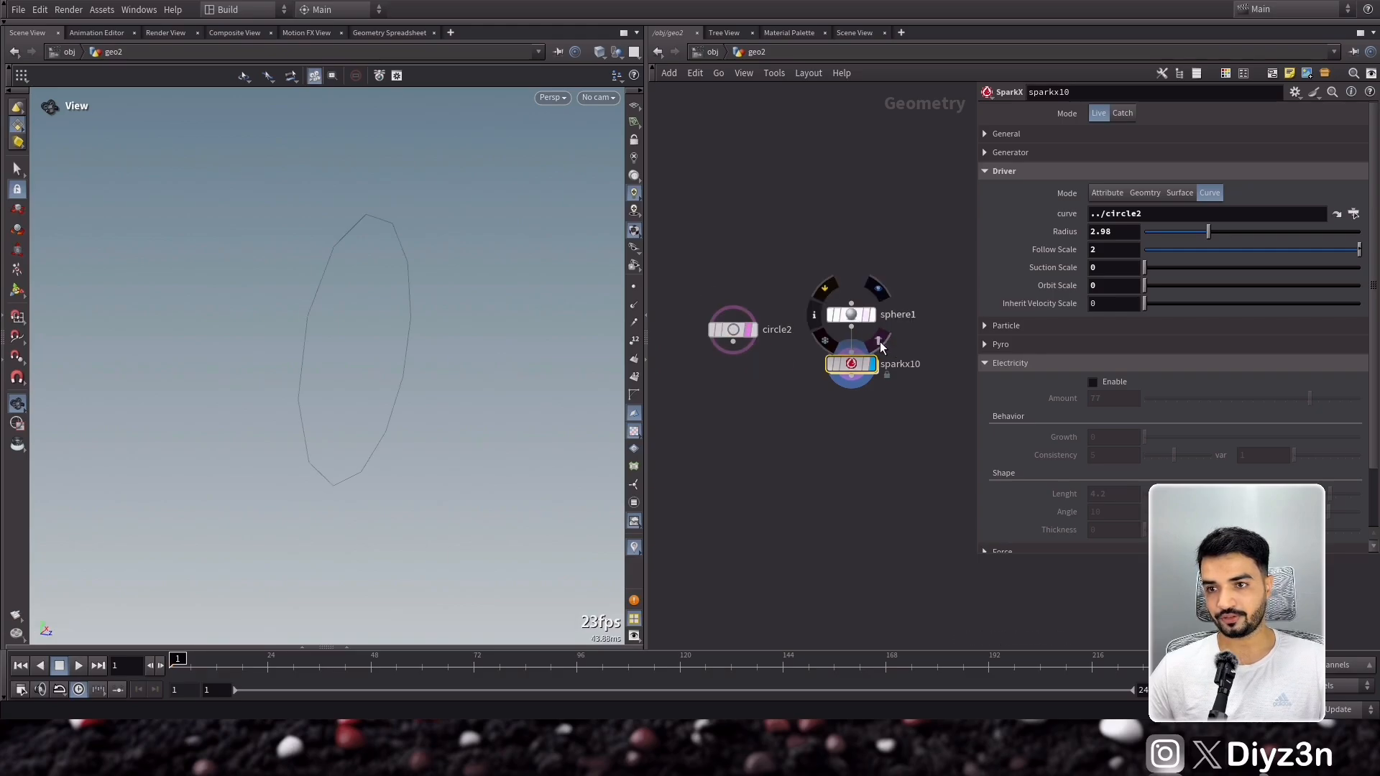
pyautogui.click(733, 329)
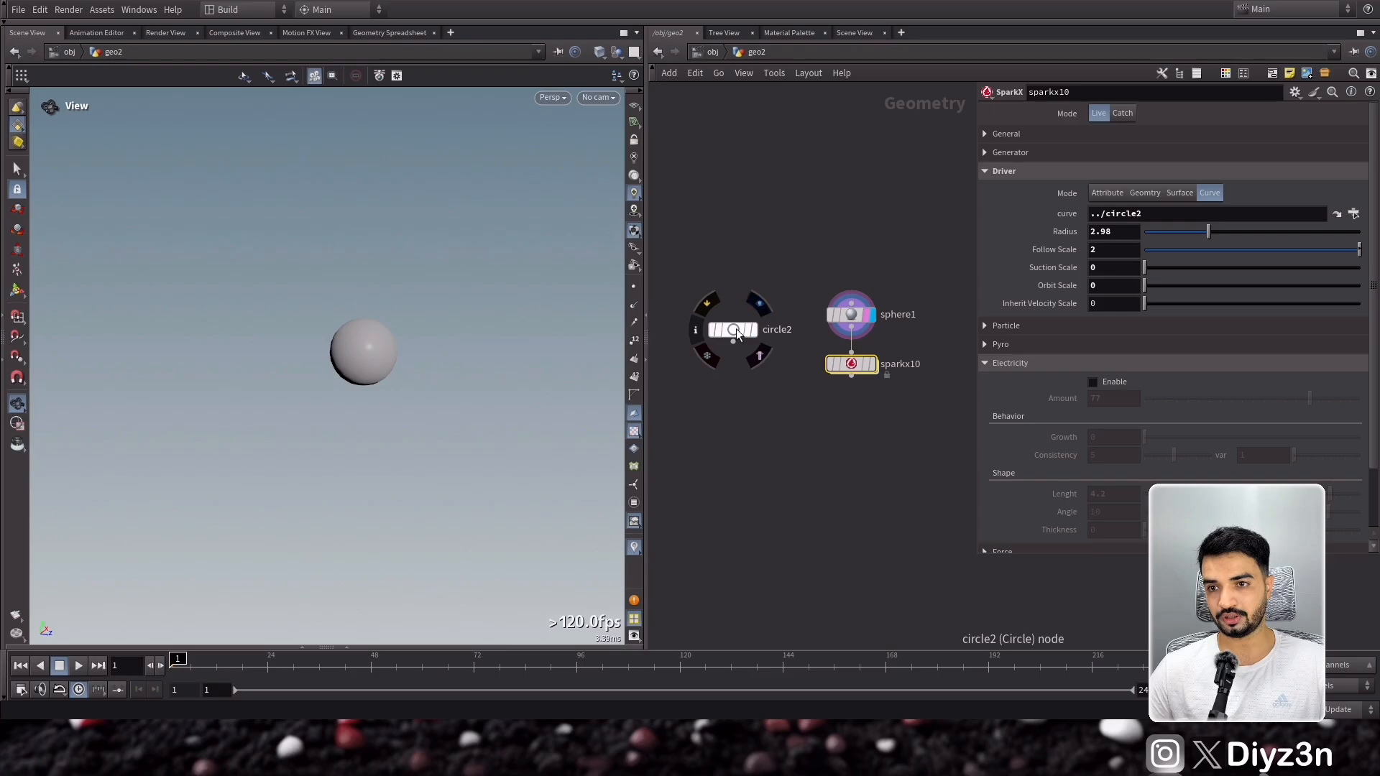
pyautogui.click(733, 330)
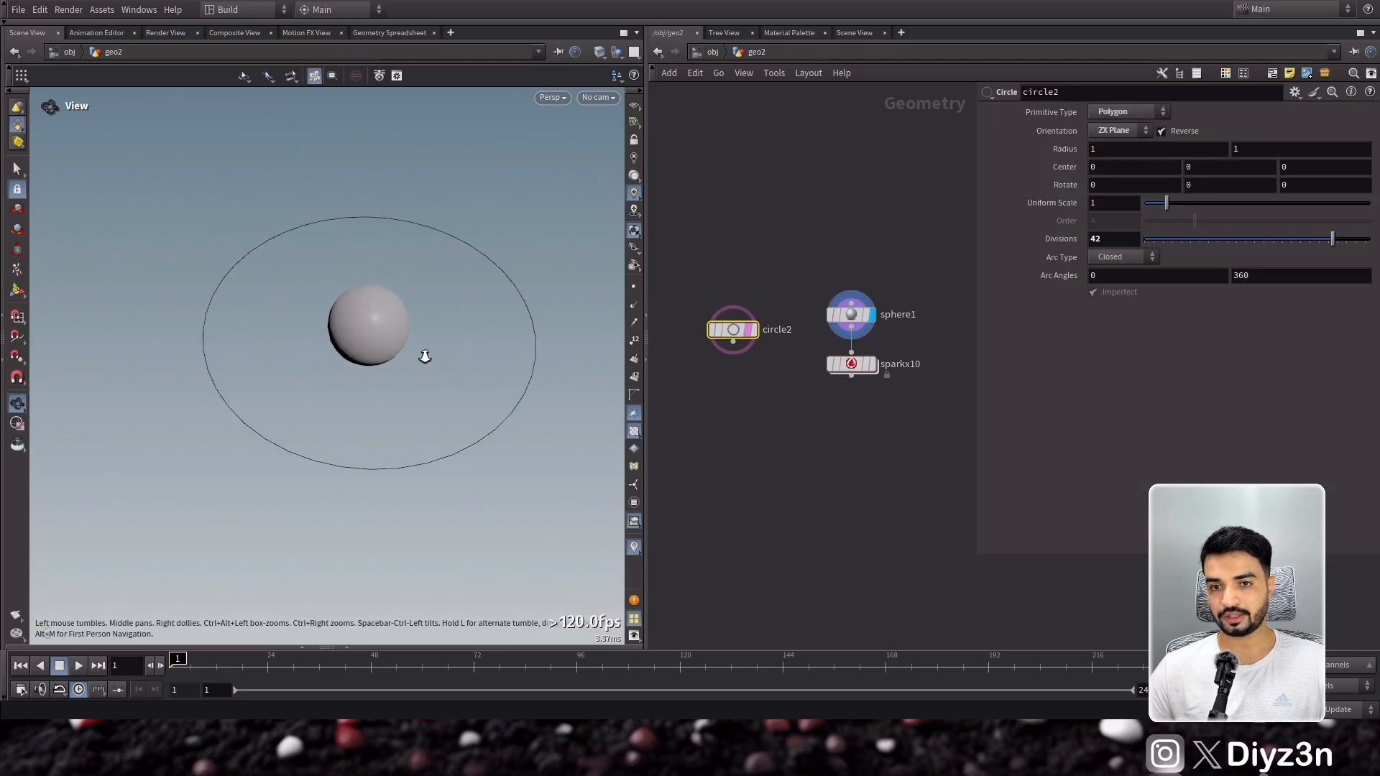
pyautogui.click(851, 365)
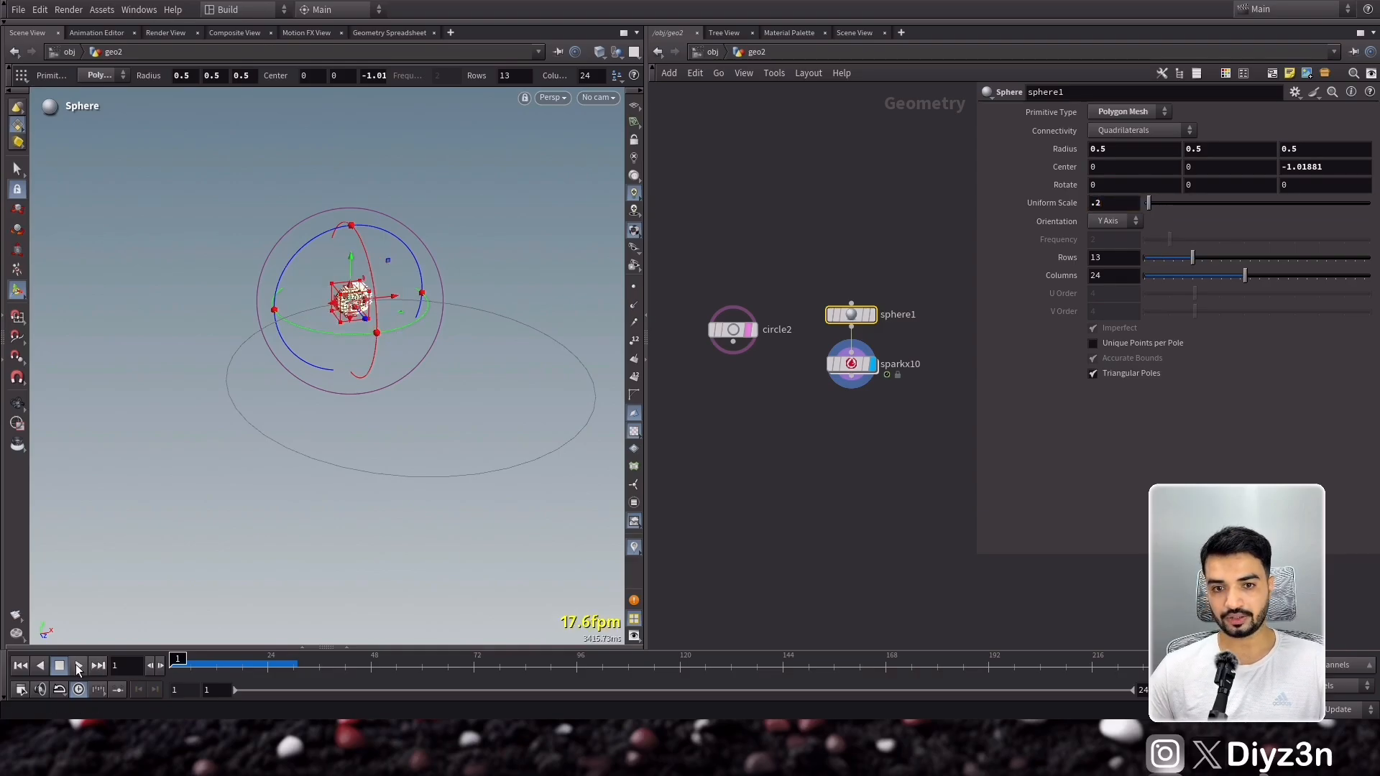
# Give sparkx10 driver radius 3, follow 2, suction 5, orbit 5, and preview.
pyautogui.click(851, 364)
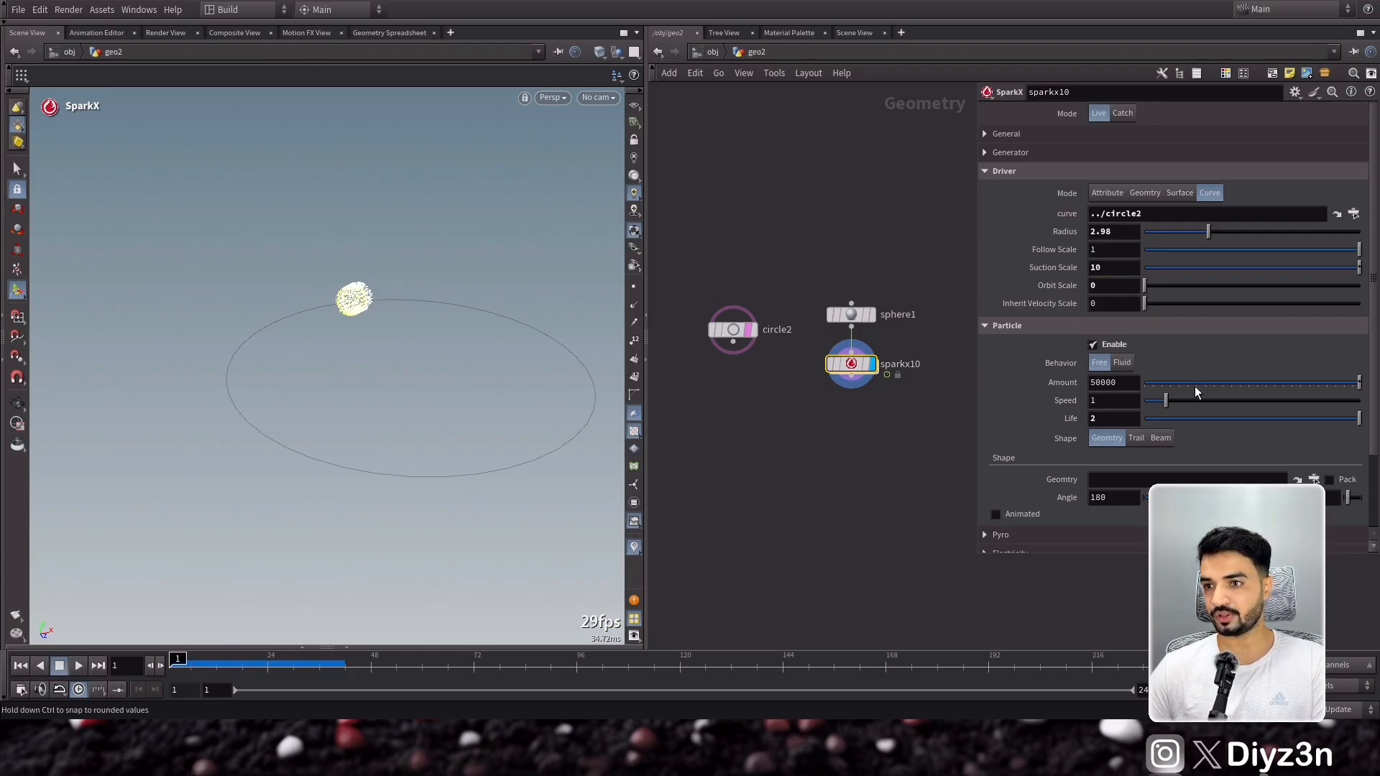
pyautogui.click(1113, 285)
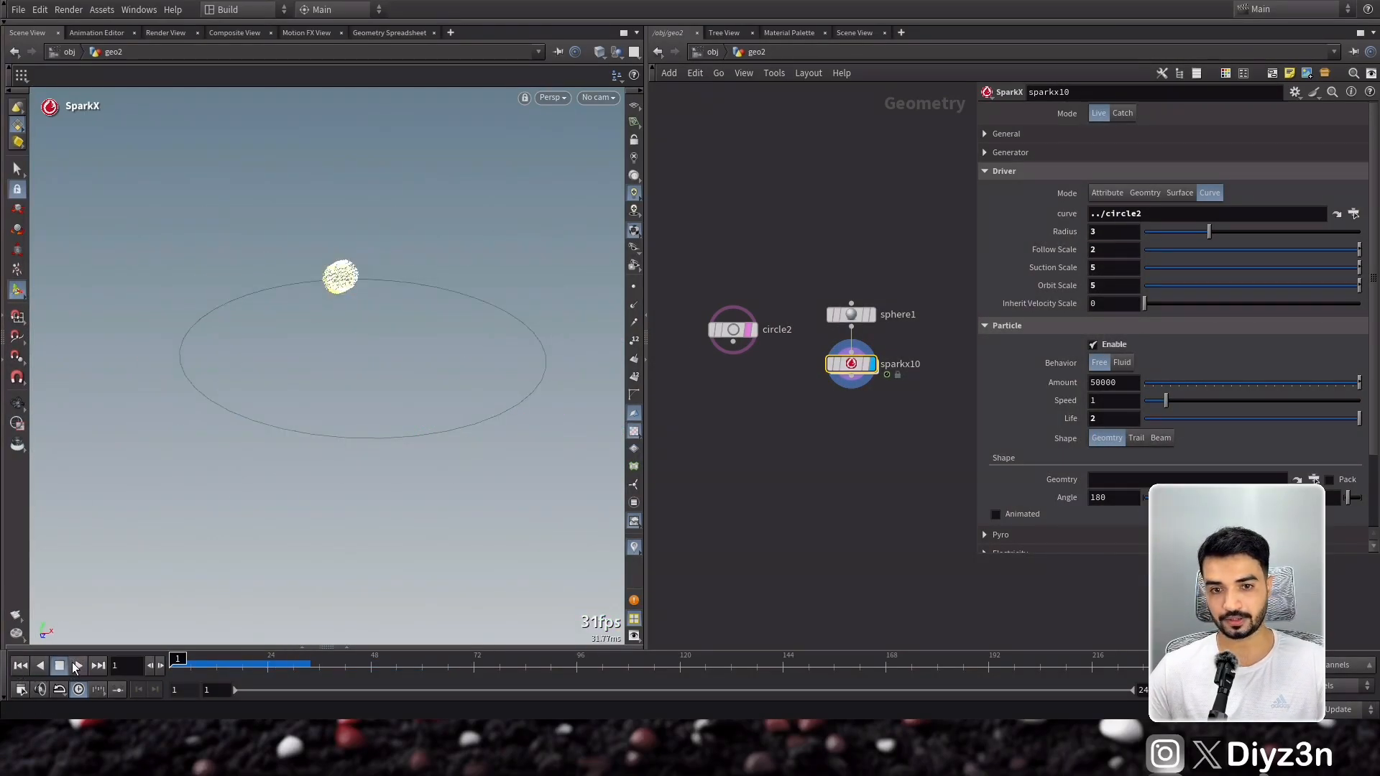
pyautogui.click(79, 666)
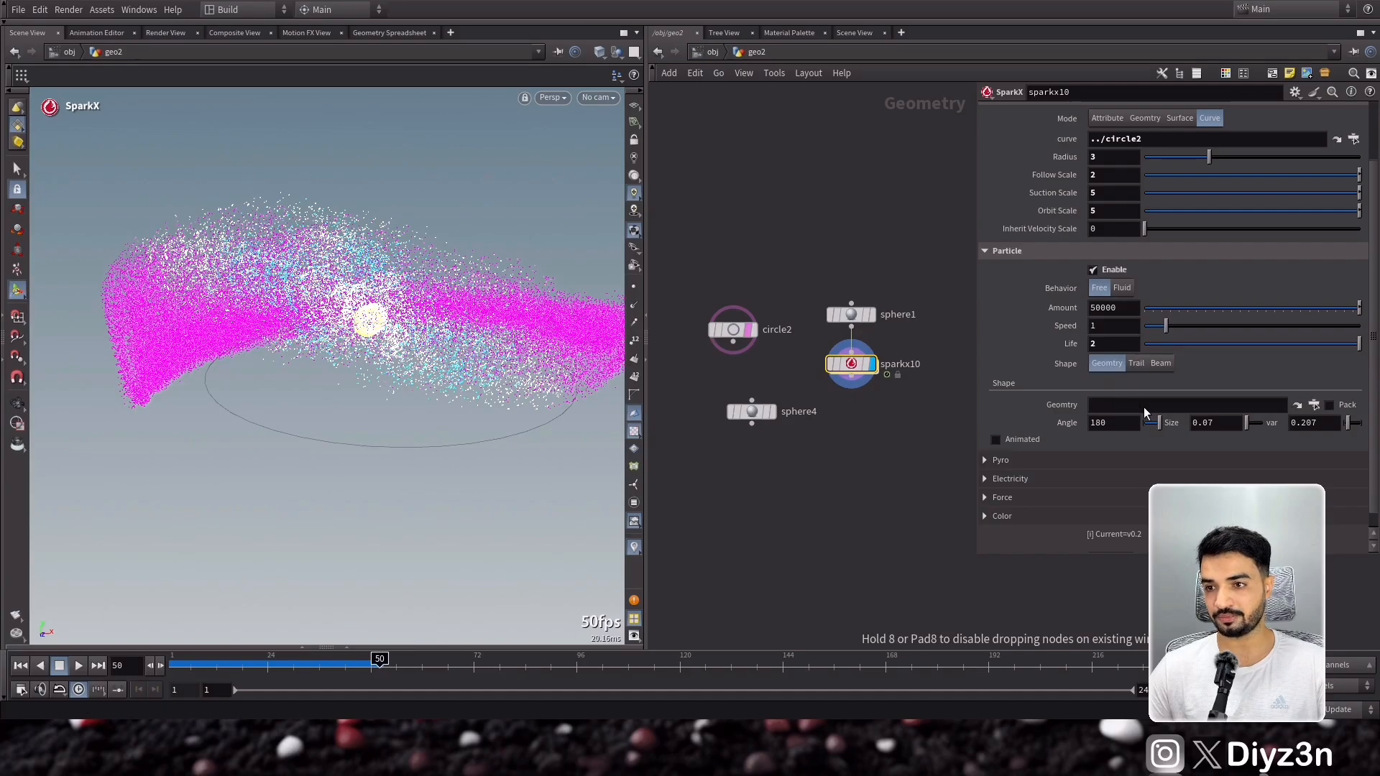
# Set circle3 as sparkx10's packed Shape Geometry with size 0.01 and variance 0.4.
pyautogui.click(1329, 404)
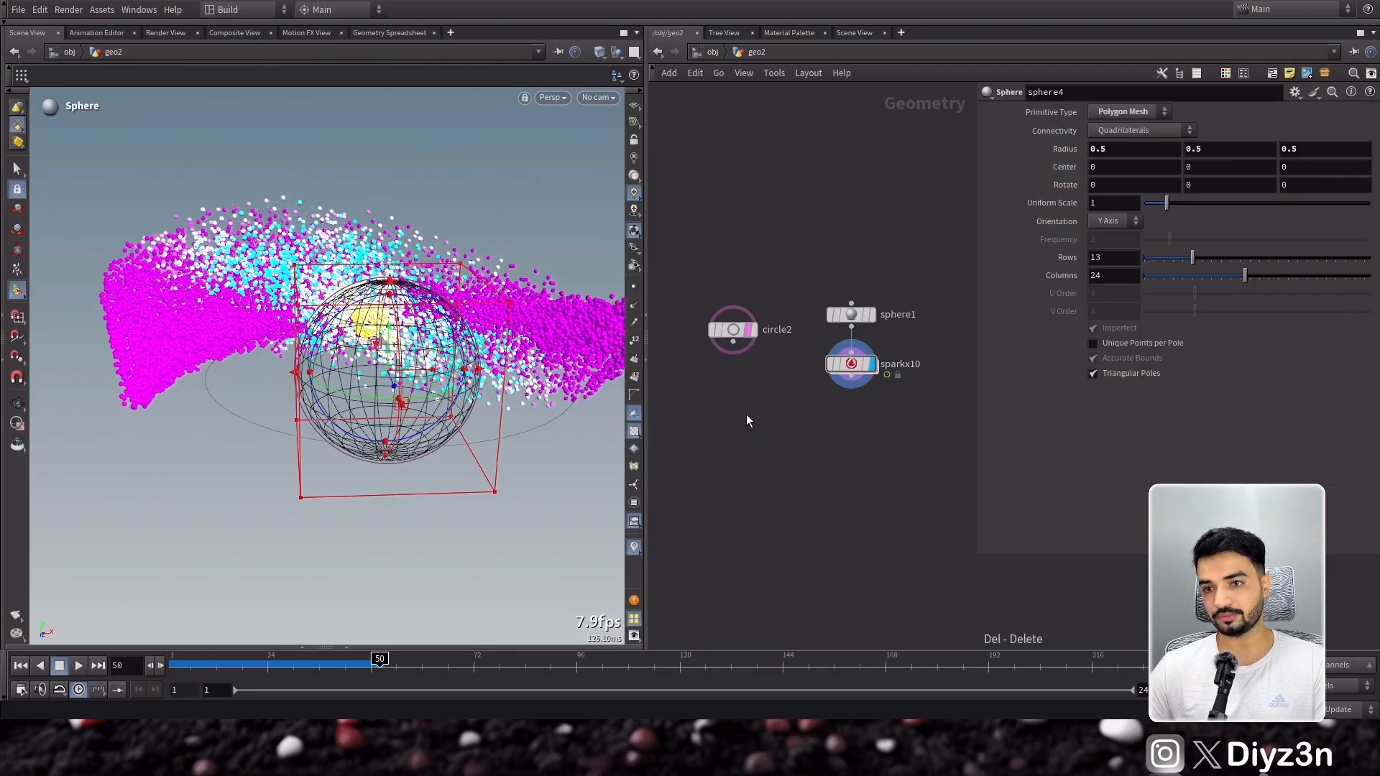
pyautogui.click(851, 363)
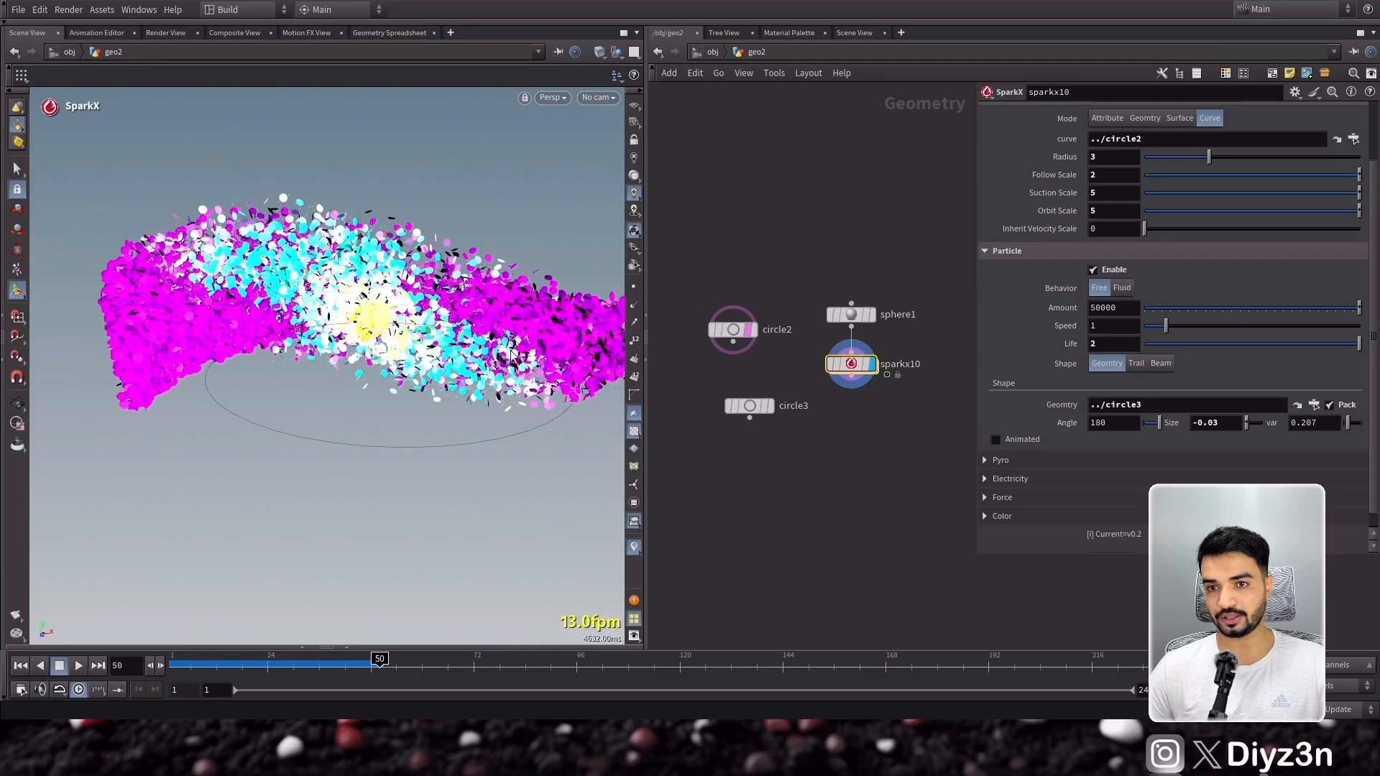
pyautogui.click(749, 406)
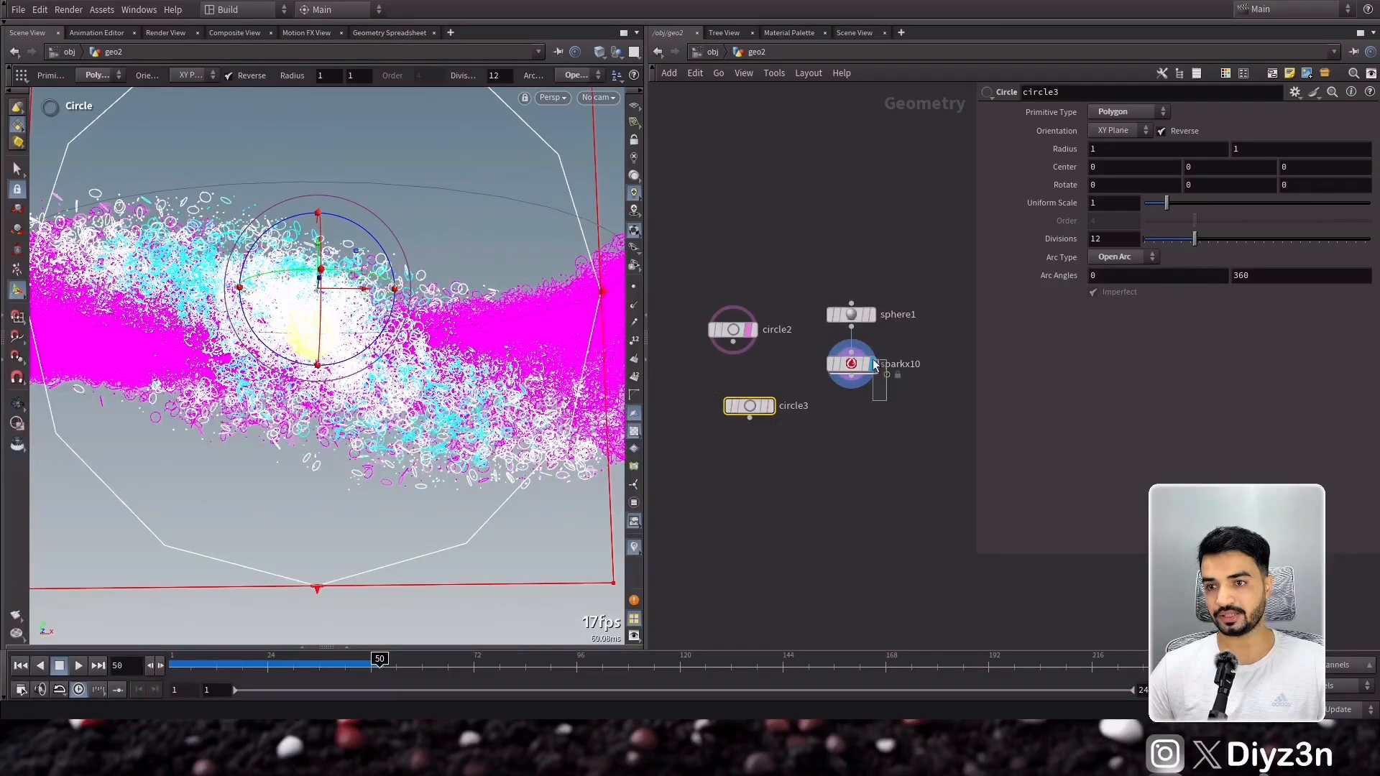
pyautogui.click(851, 364)
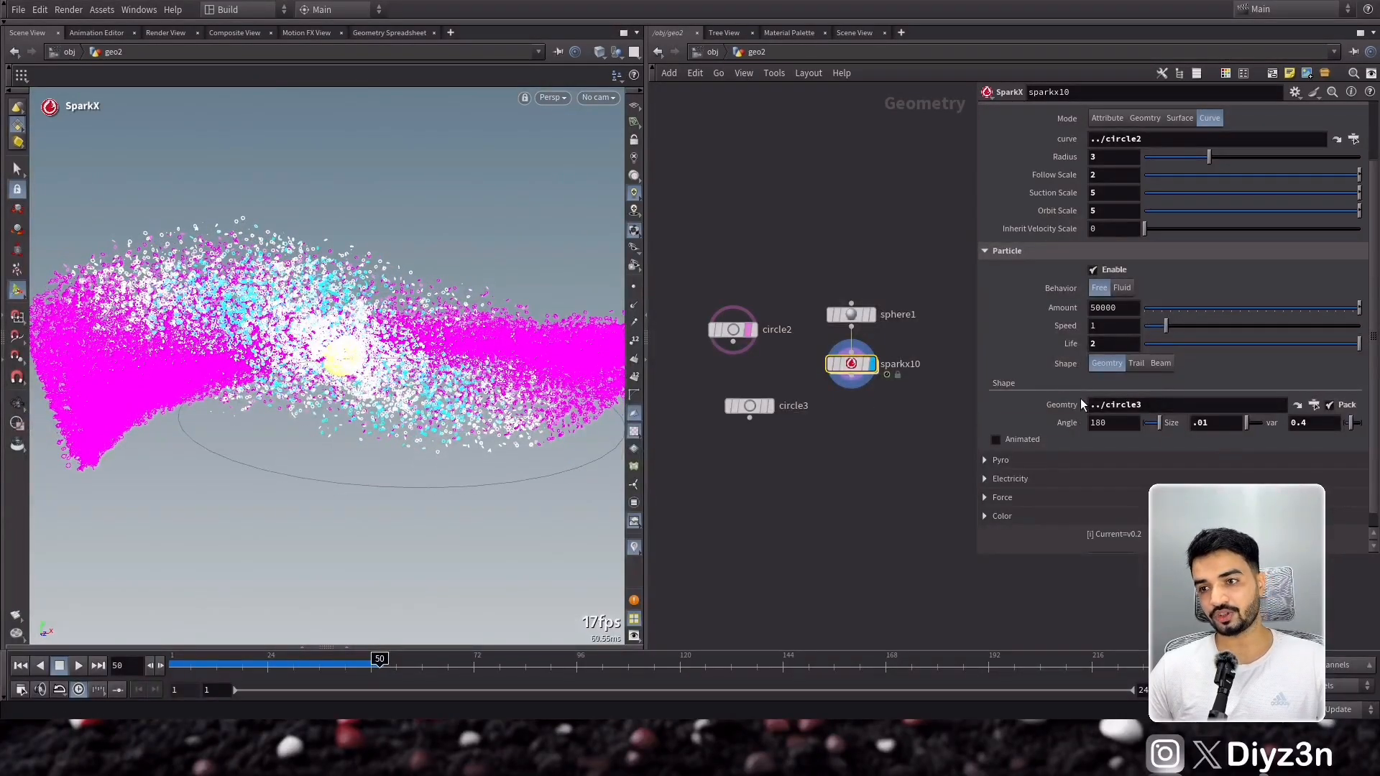
pyautogui.moveTo(885, 459)
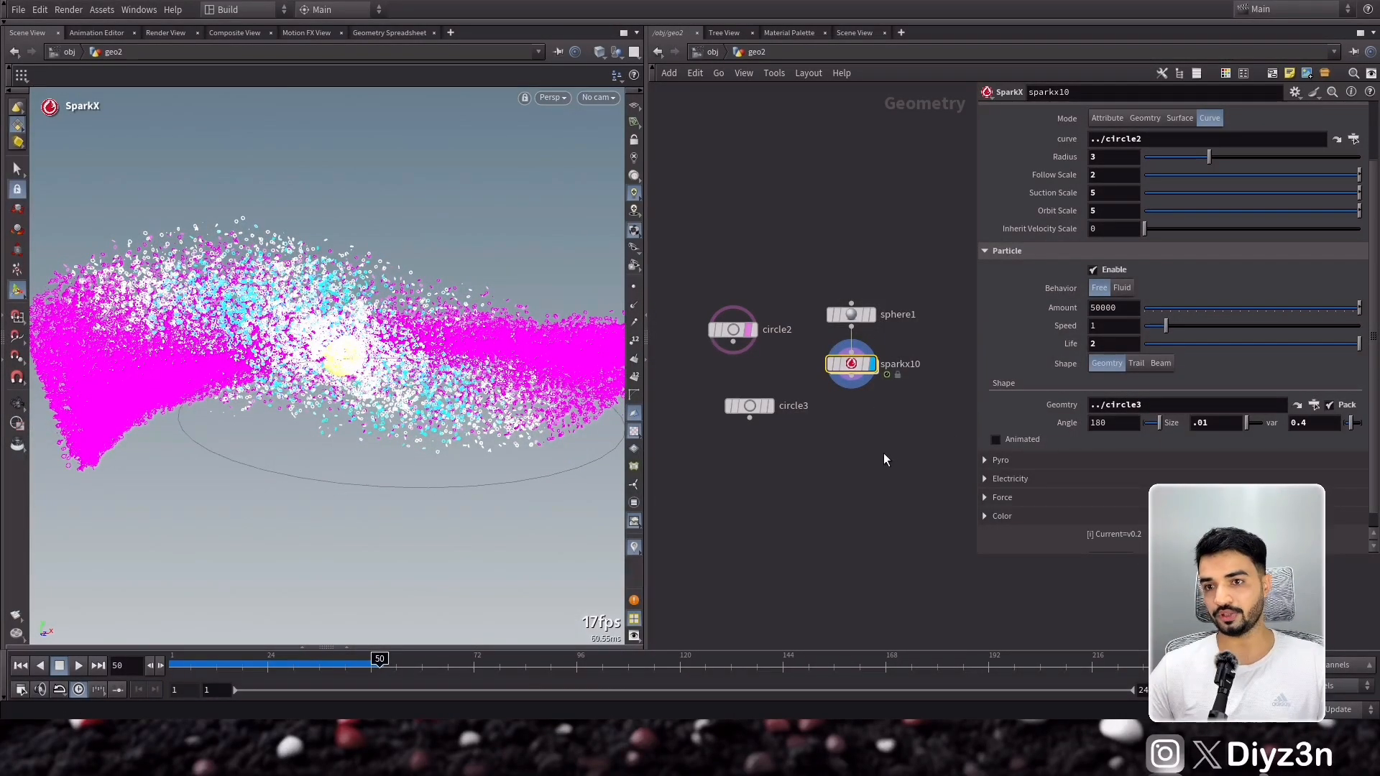
pyautogui.moveTo(1159, 367)
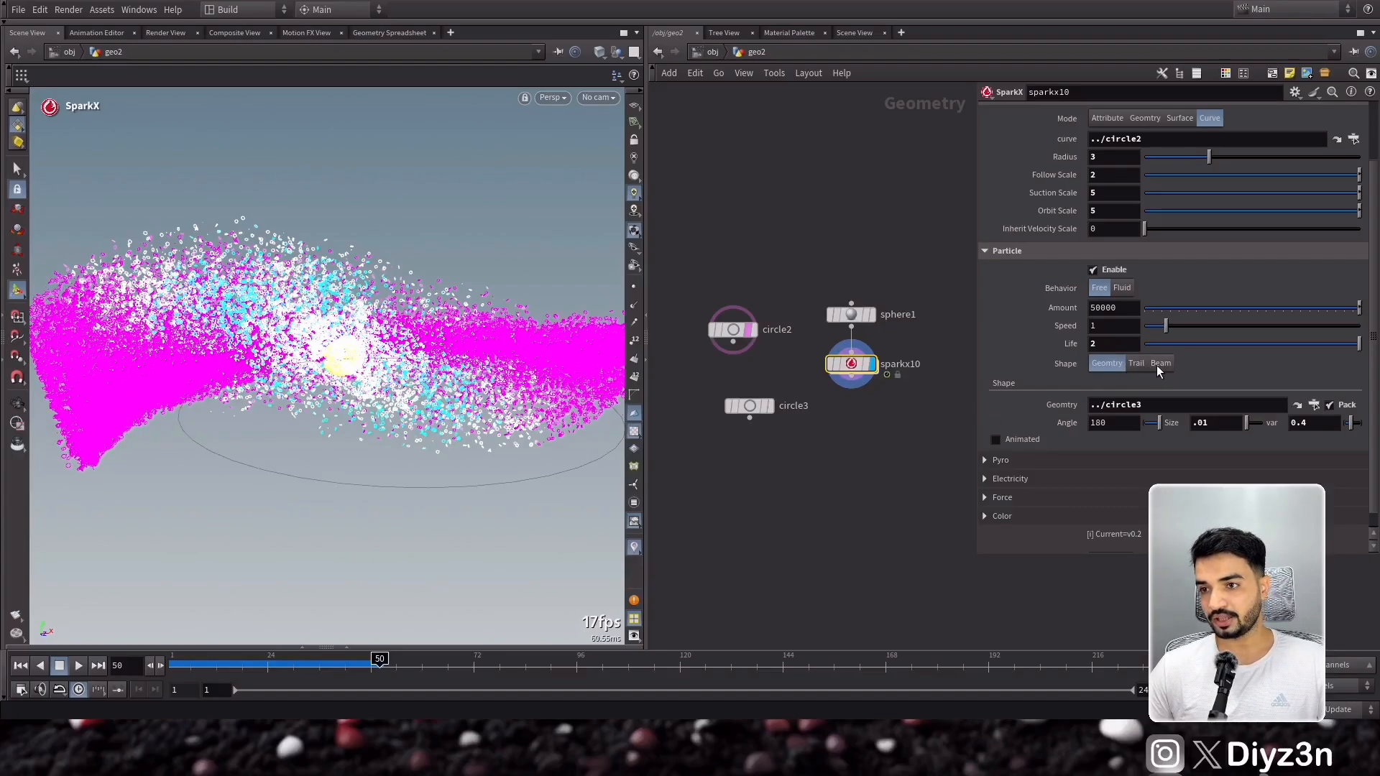
# Render the SparkX particles as beams and drag the beam falloff down near zero.
pyautogui.click(1160, 363)
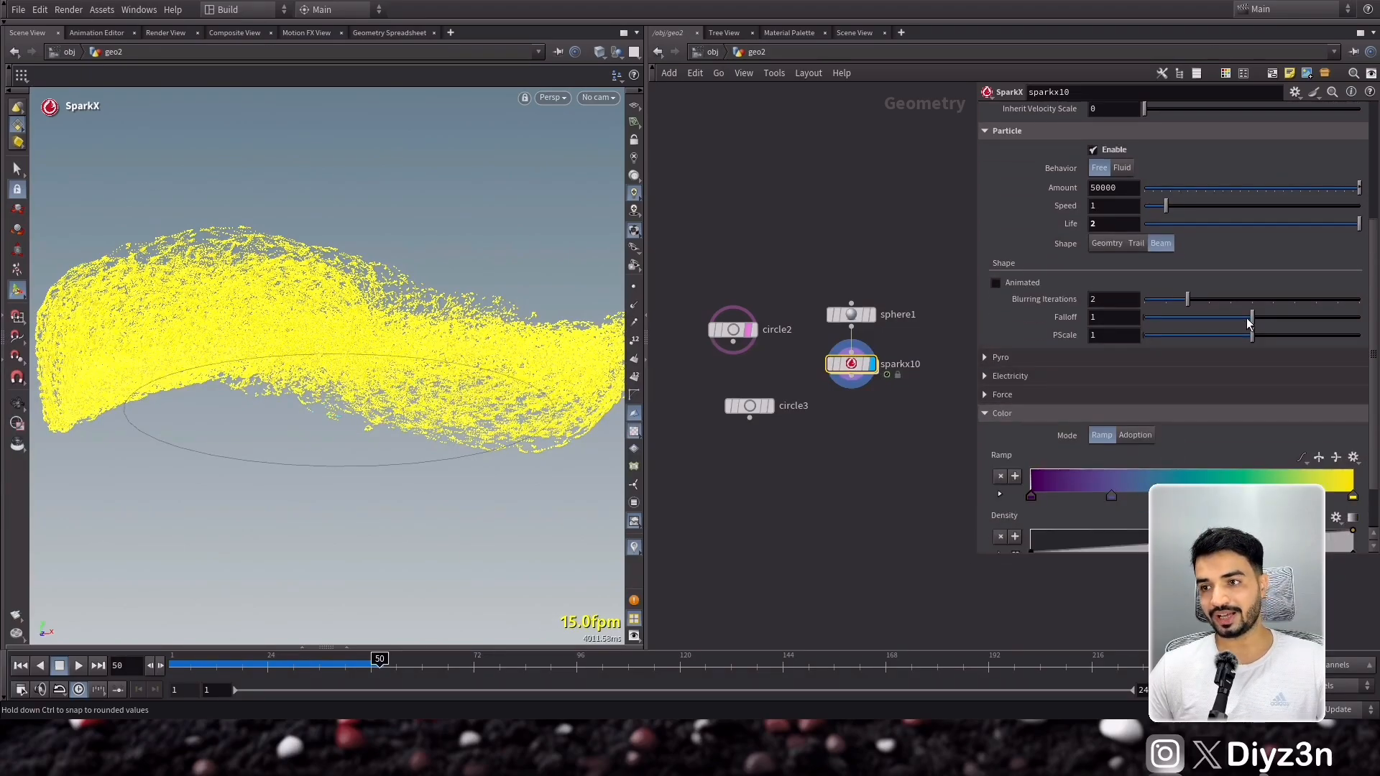
pyautogui.moveTo(1250, 317); pyautogui.dragTo(1232, 317)
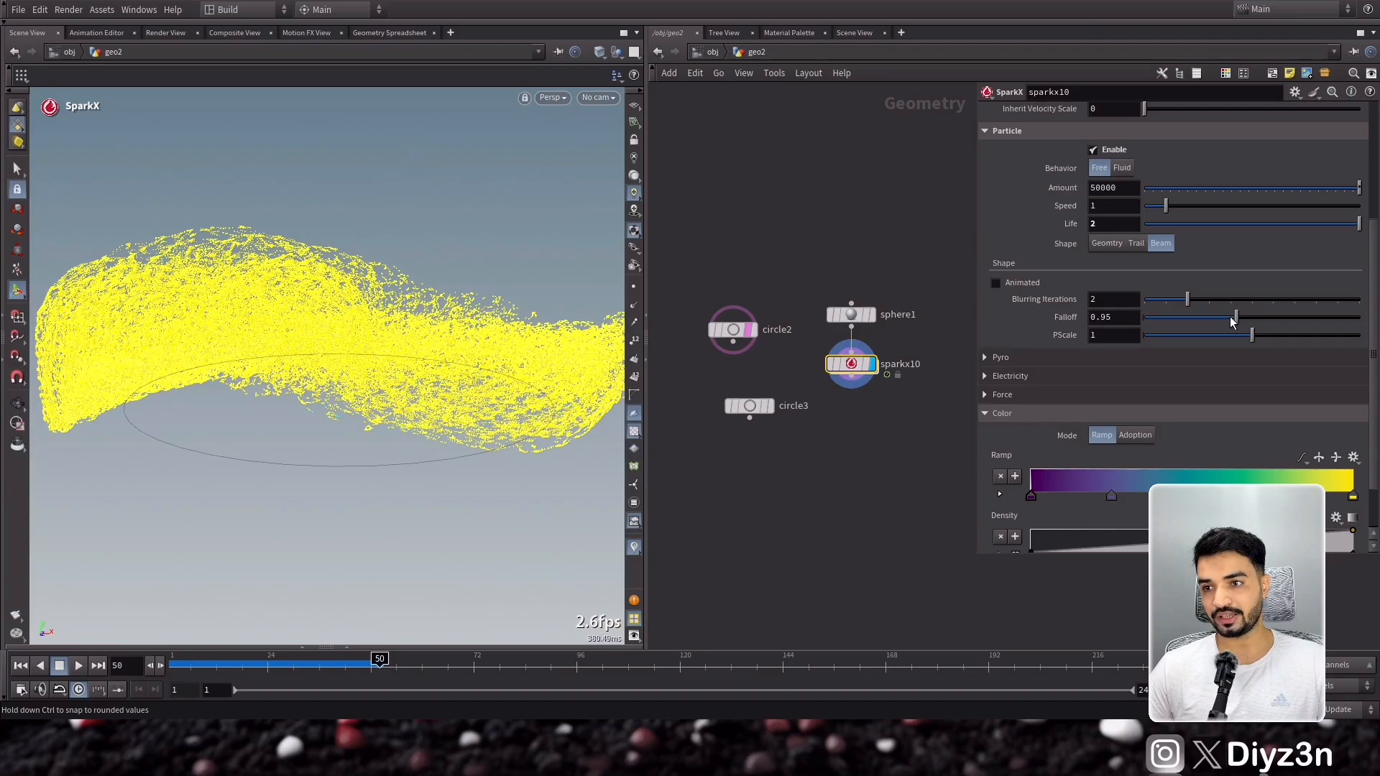
pyautogui.moveTo(1232, 317); pyautogui.dragTo(1149, 317)
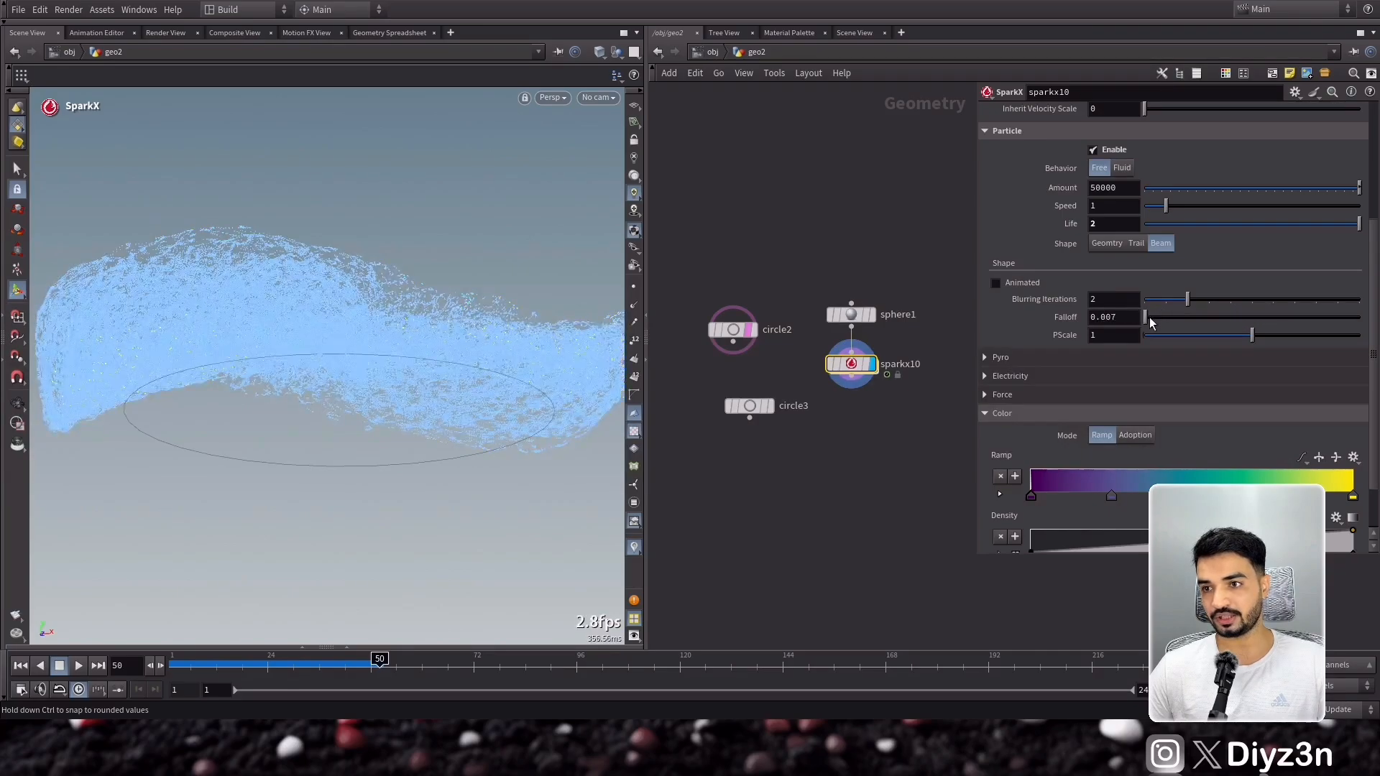
pyautogui.moveTo(1149, 317); pyautogui.dragTo(1161, 317)
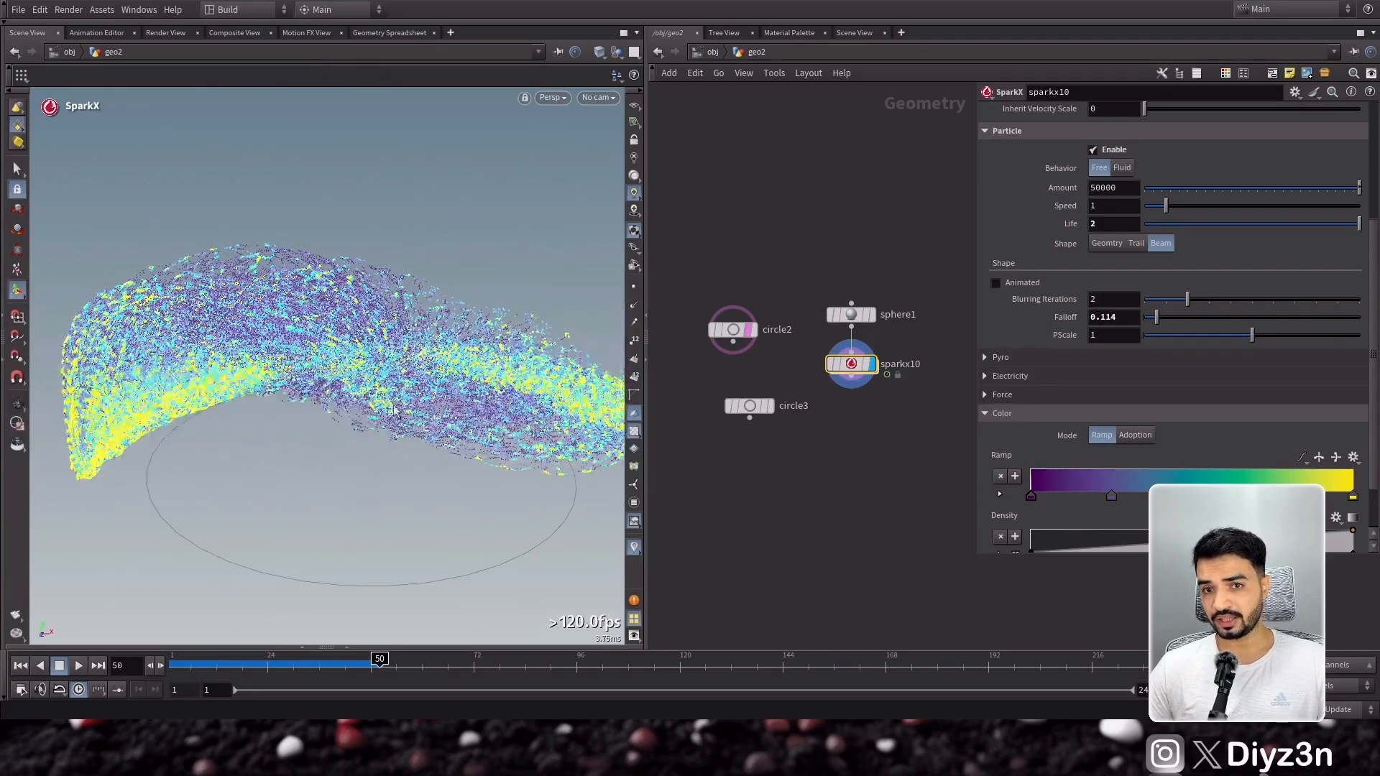
# Raise beam blurring iterations to 7 and fine-tune falloff to 0.114.
pyautogui.moveTo(1187, 299); pyautogui.dragTo(1231, 299)
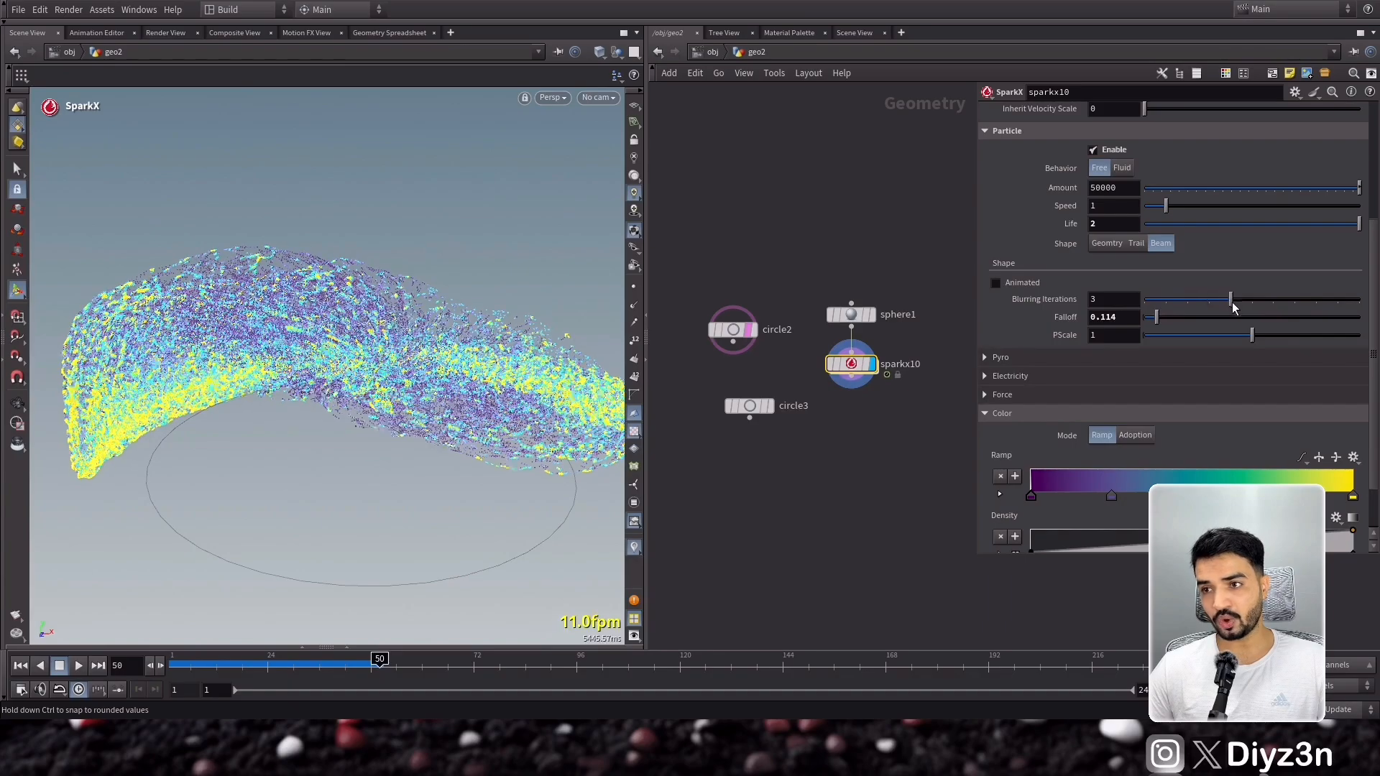
pyautogui.moveTo(1231, 300); pyautogui.dragTo(1294, 299)
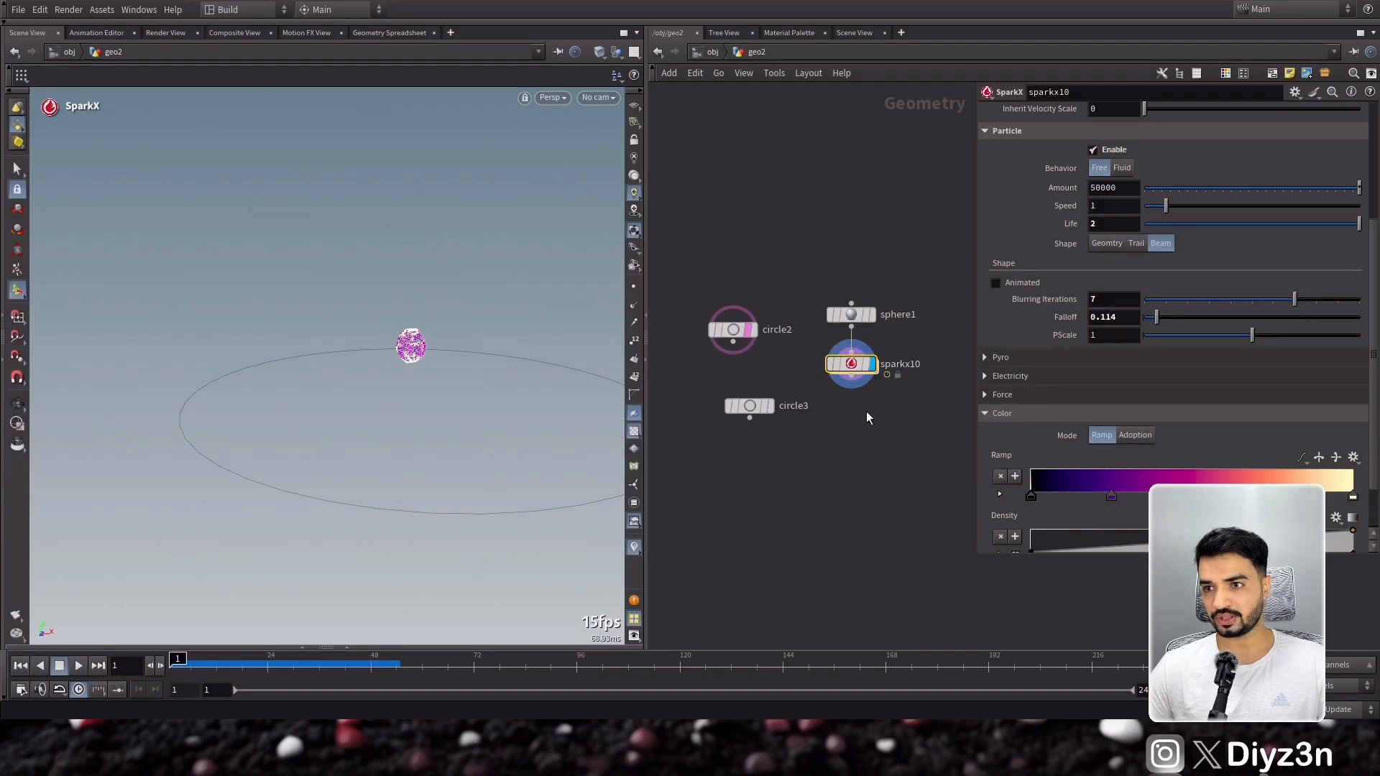
pyautogui.click(79, 666)
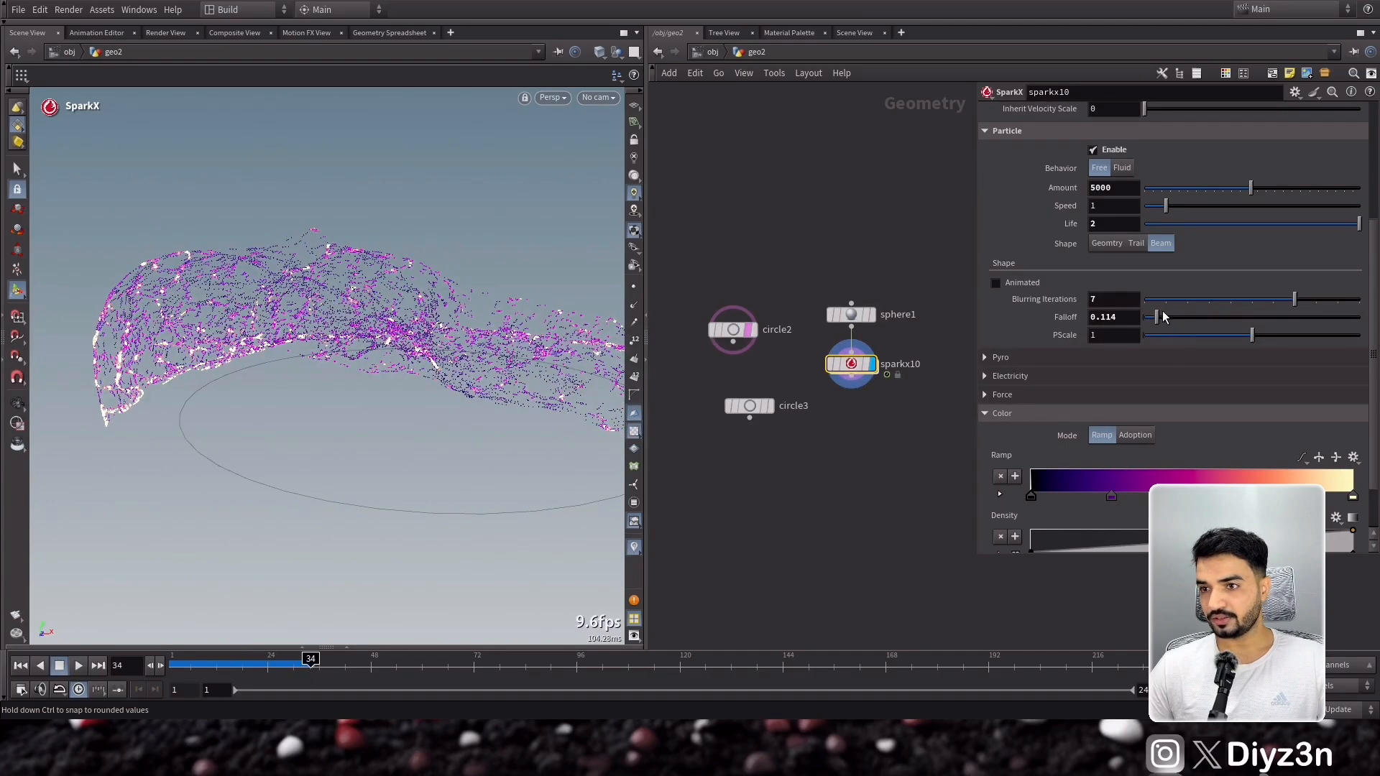
pyautogui.moveTo(1149, 317); pyautogui.dragTo(1175, 318)
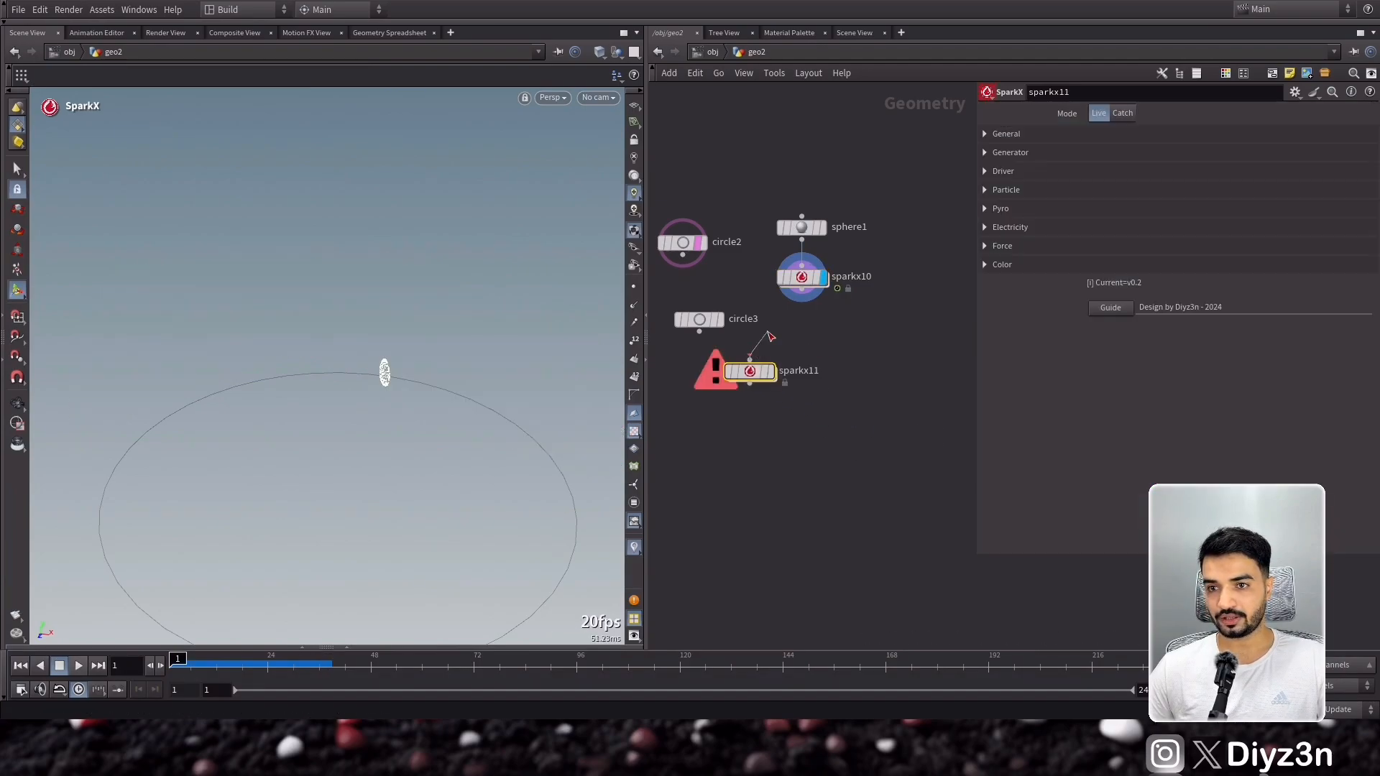
# Enable Pyro fire on sparkx11 with particle scale 0.169, voxel size 0.024 and a reshaped colour ramp.
pyautogui.click(985, 208)
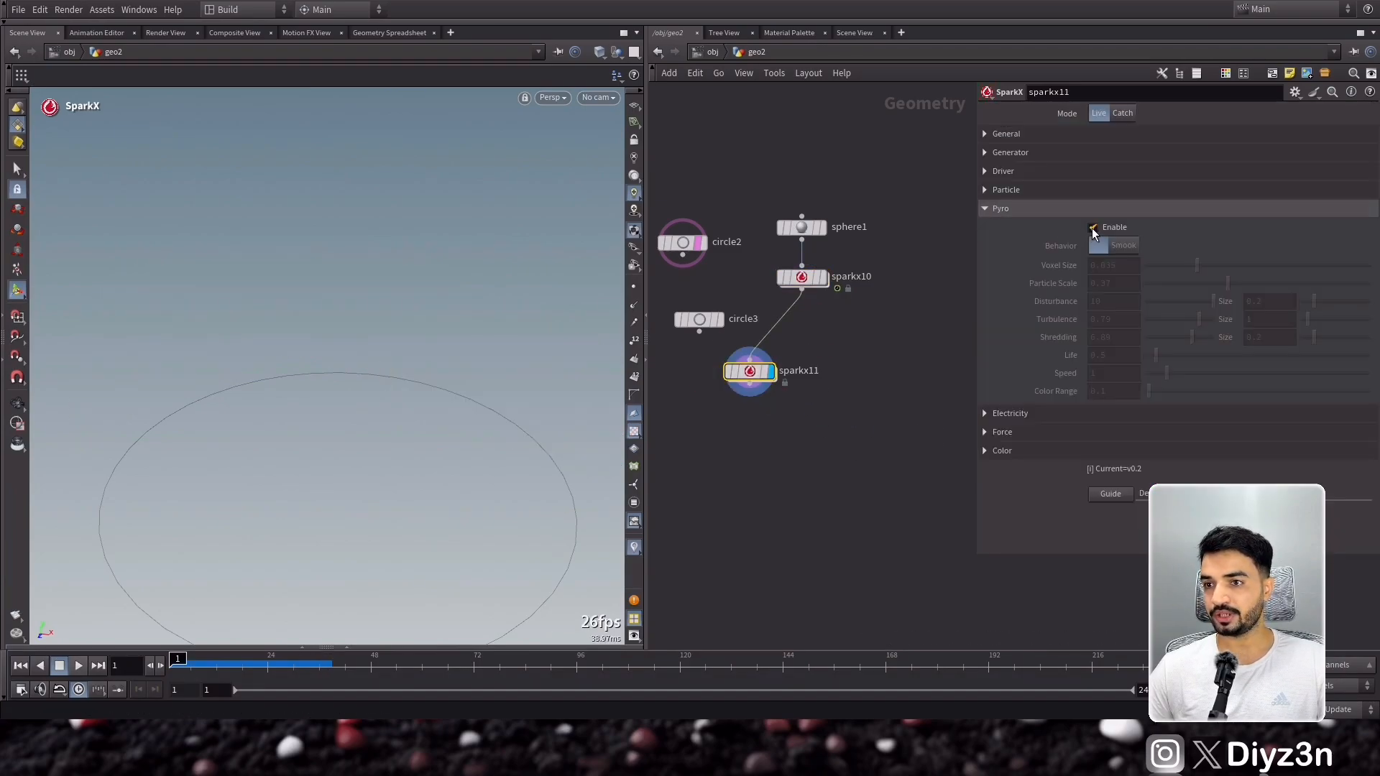
pyautogui.click(1093, 228)
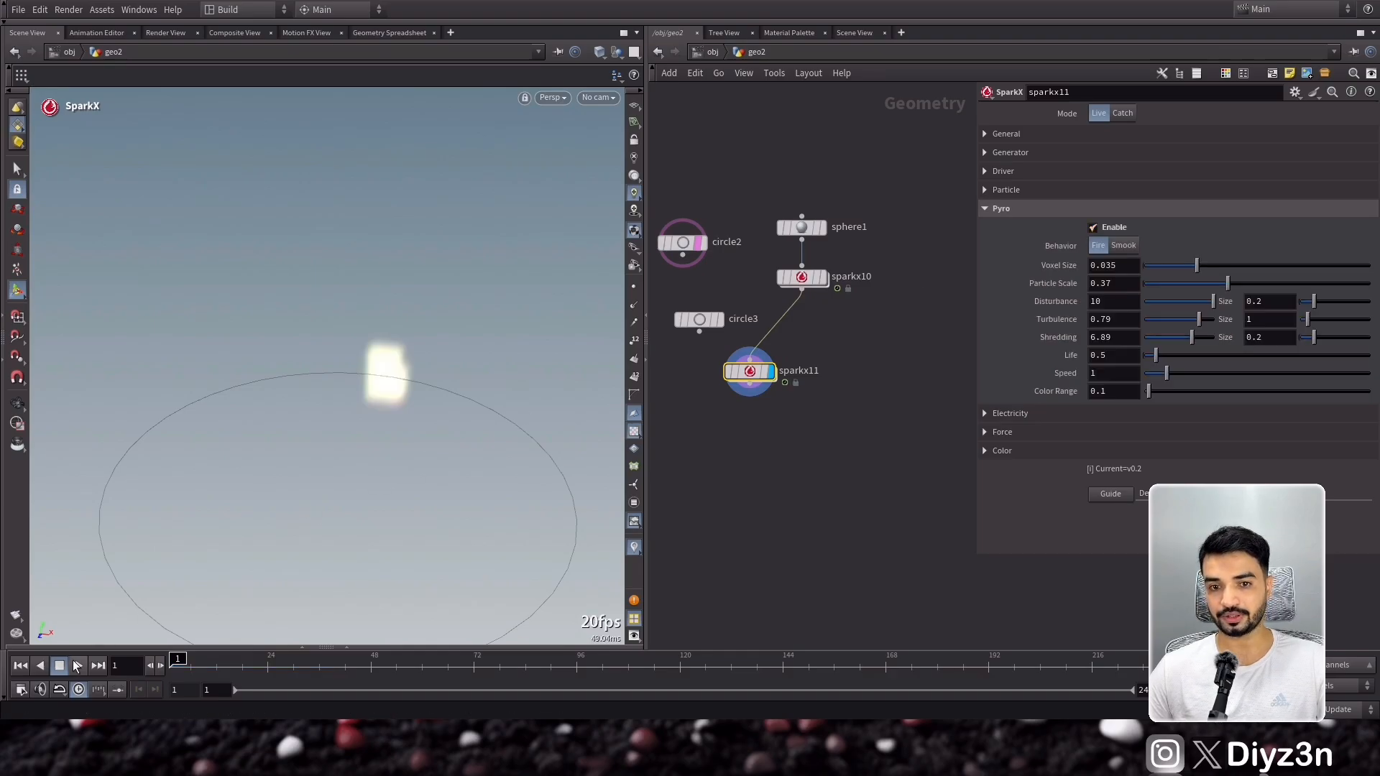
pyautogui.moveTo(1199, 283); pyautogui.dragTo(1213, 283)
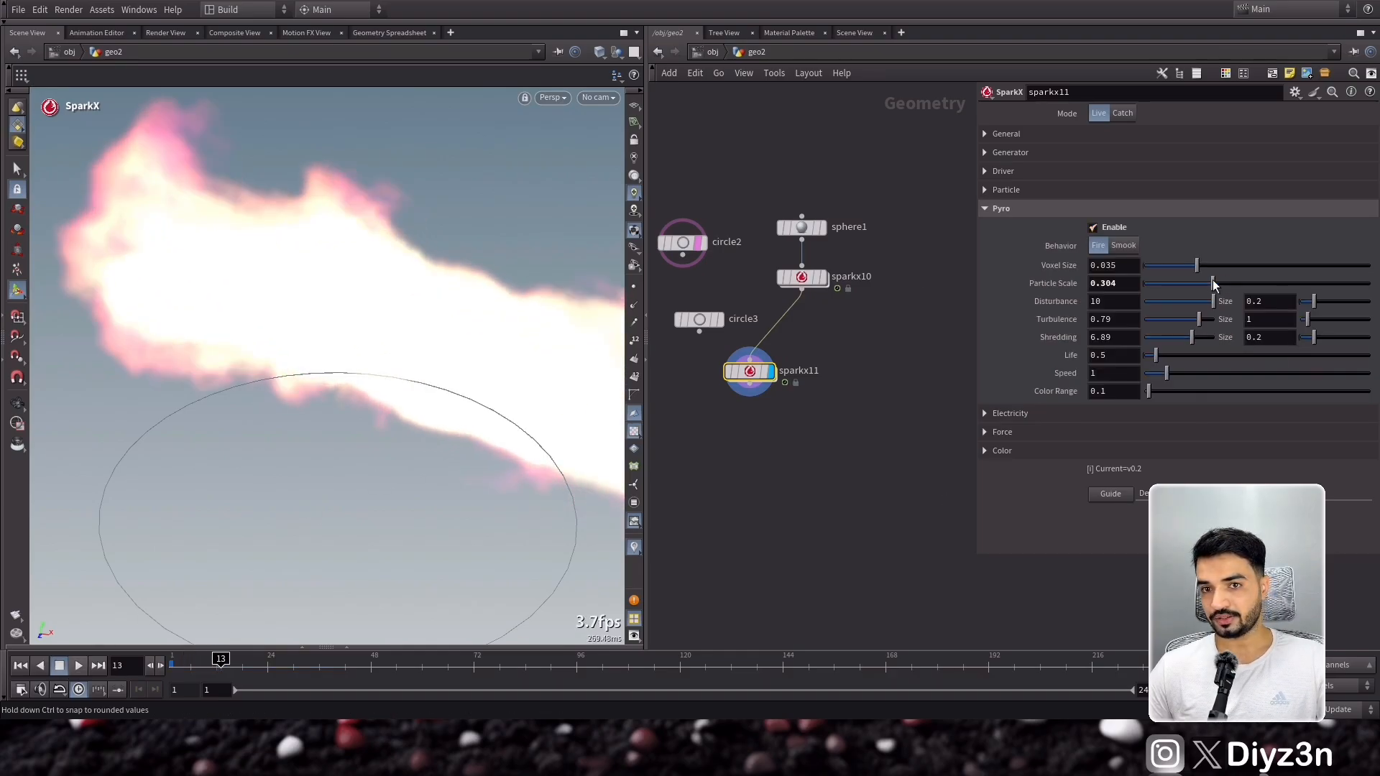
pyautogui.moveTo(1210, 265); pyautogui.dragTo(1184, 265)
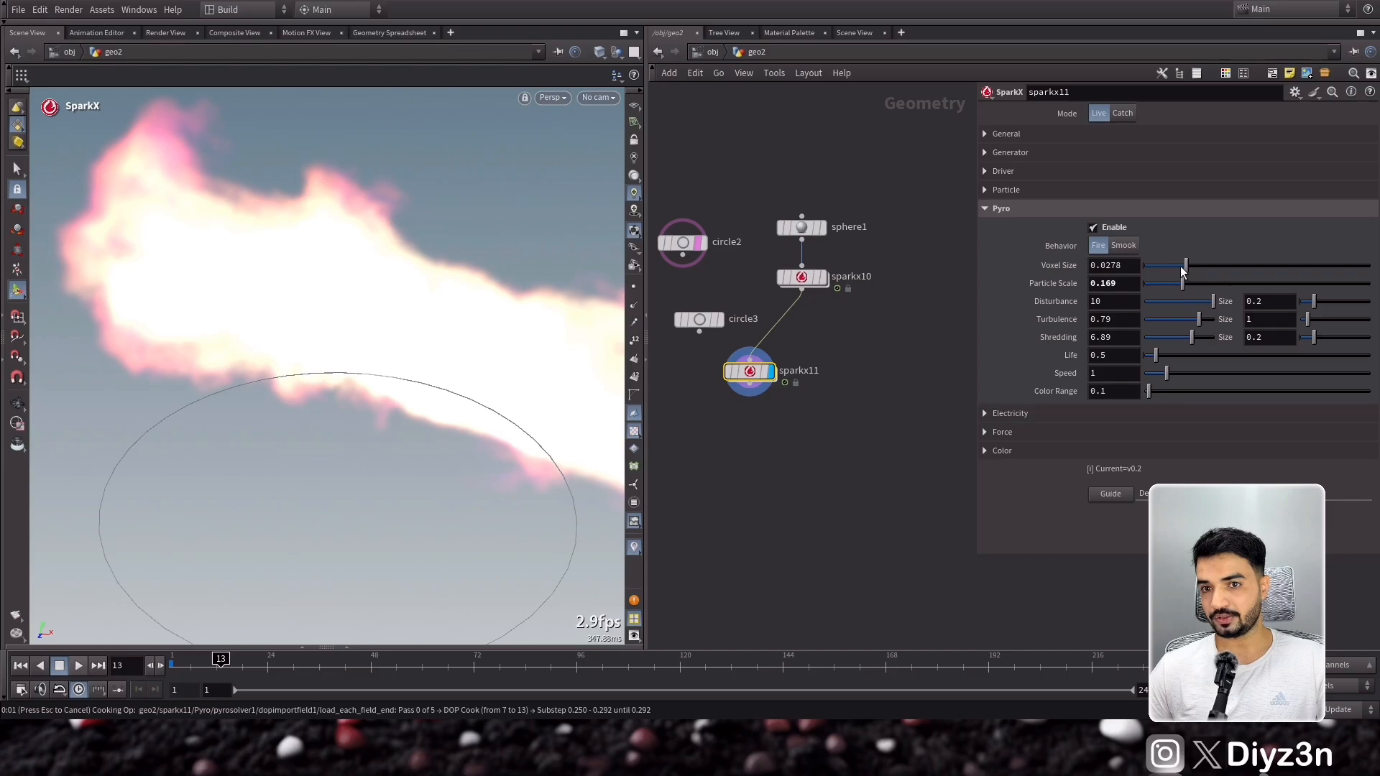
pyautogui.moveTo(1184, 266); pyautogui.dragTo(1171, 265)
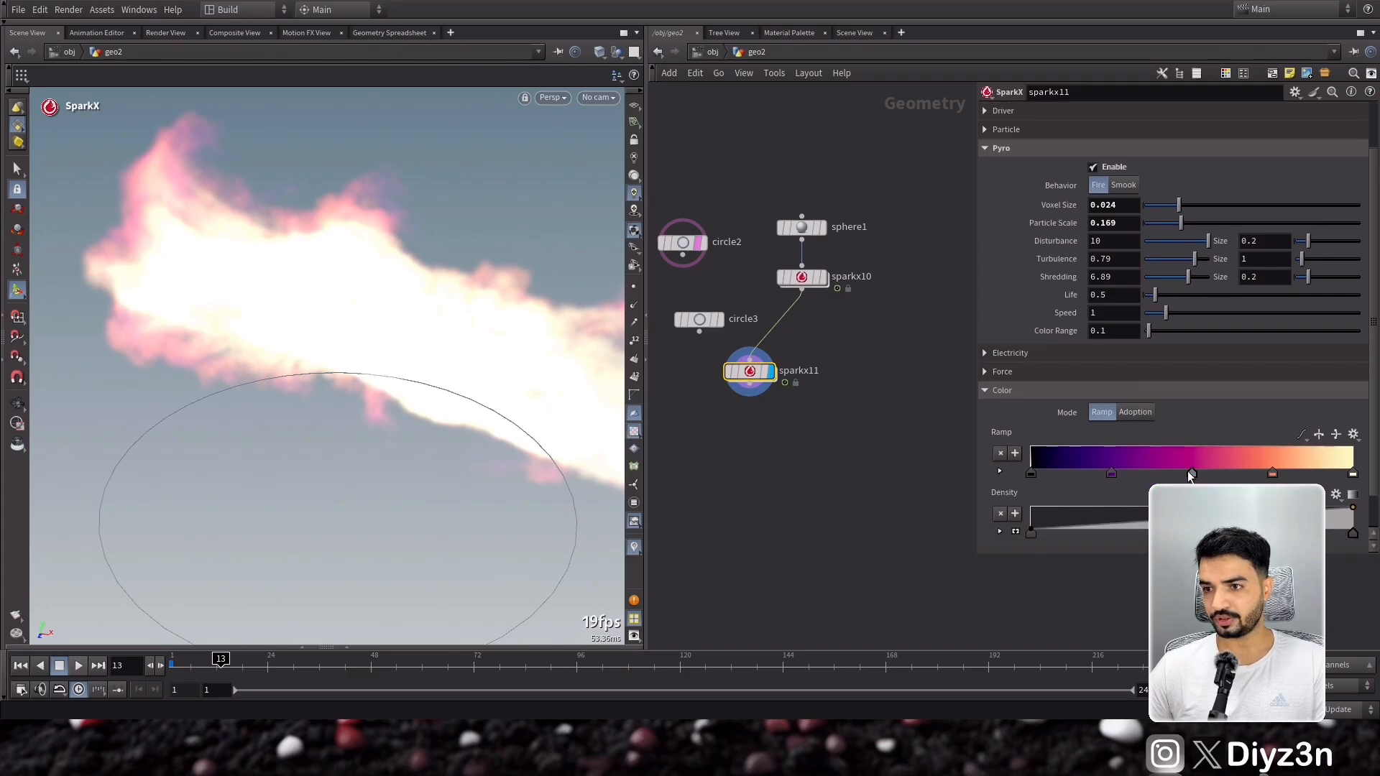
pyautogui.moveTo(1147, 330); pyautogui.dragTo(1165, 330)
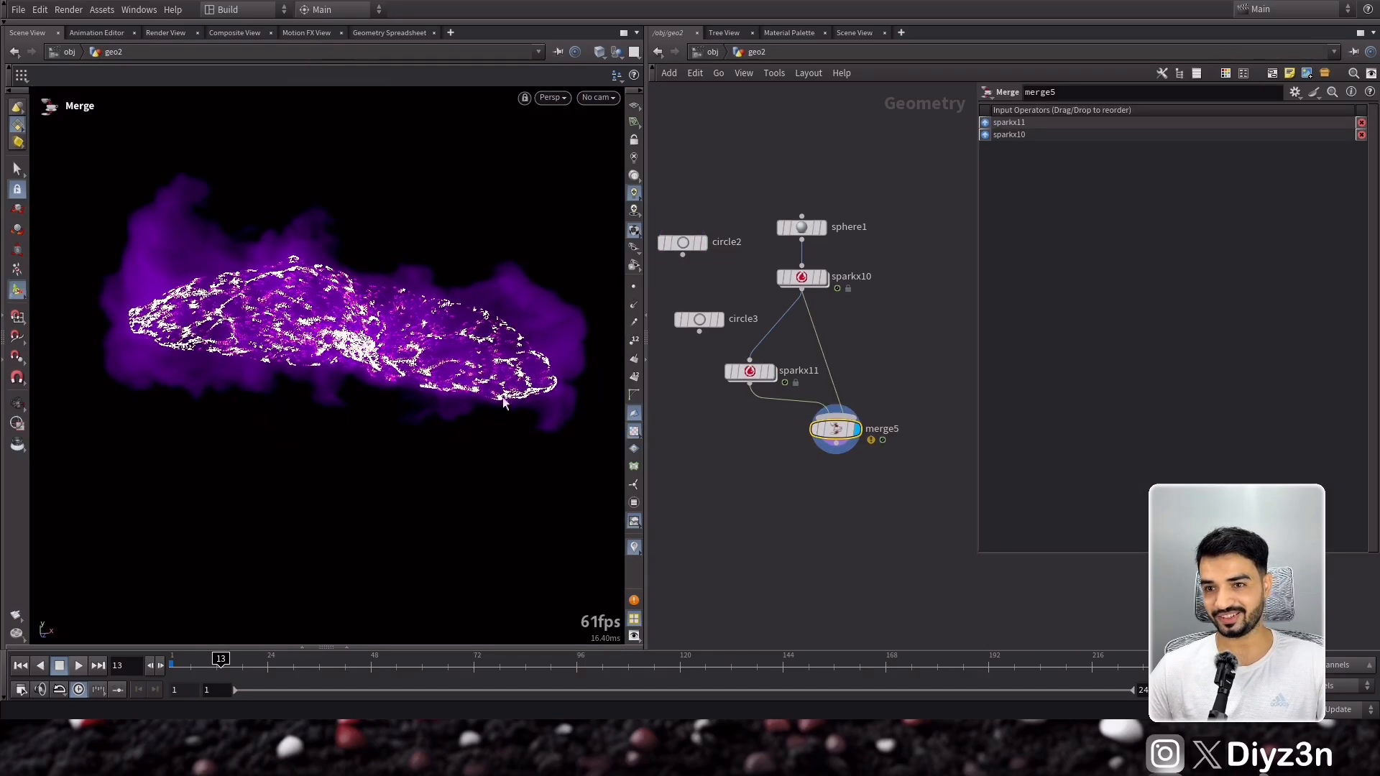
# Set the fire SparkX node's life to .25 and speed to .1, then play and stop the merged simulation.
pyautogui.click(750, 371)
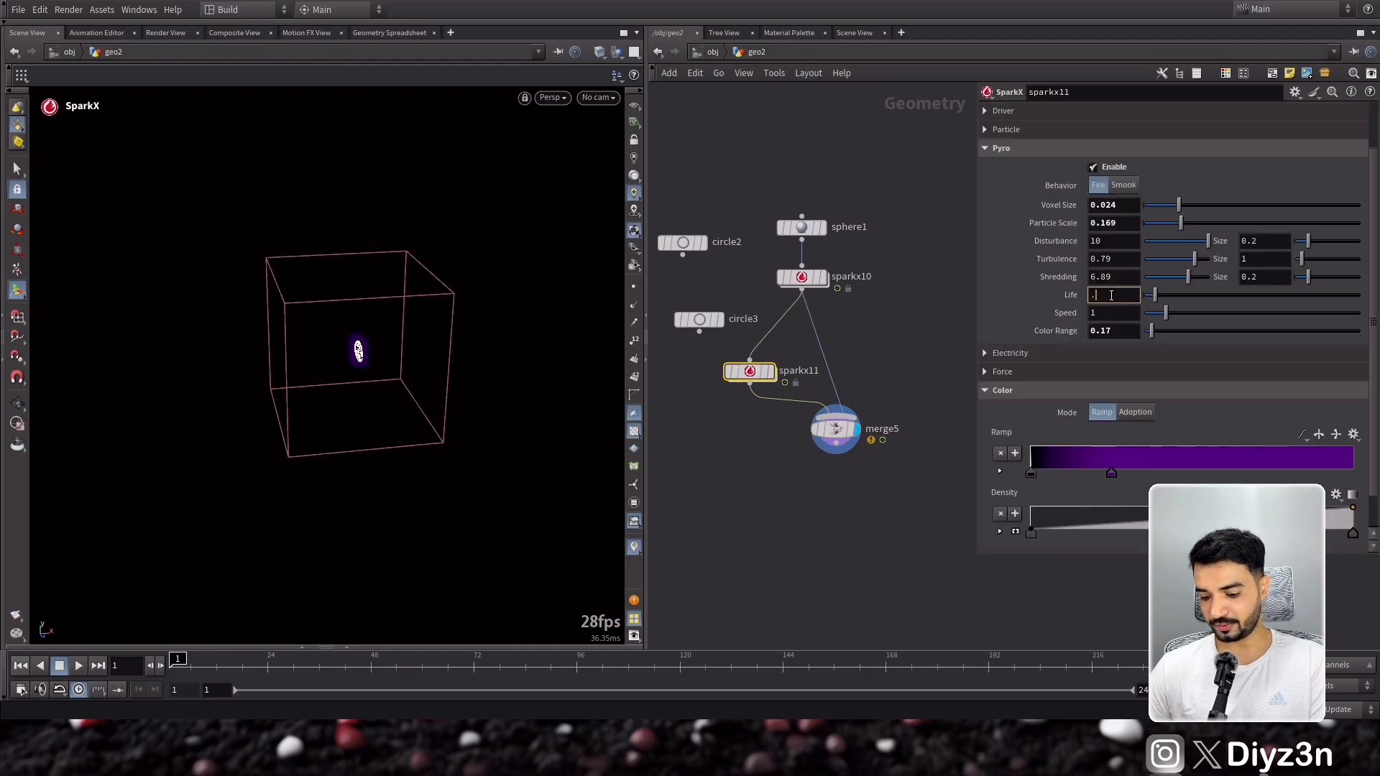
pyautogui.click(78, 666)
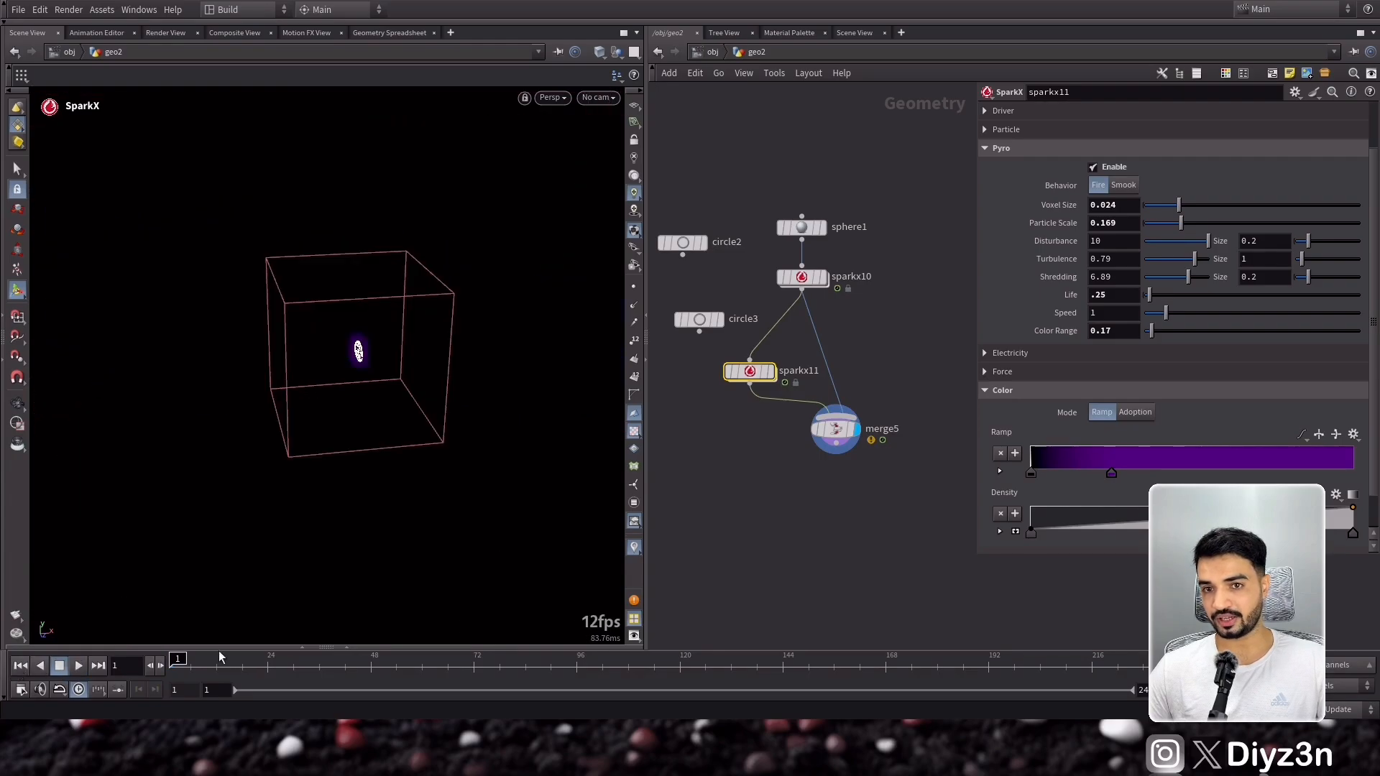
pyautogui.click(1113, 313)
pyautogui.write('.1')
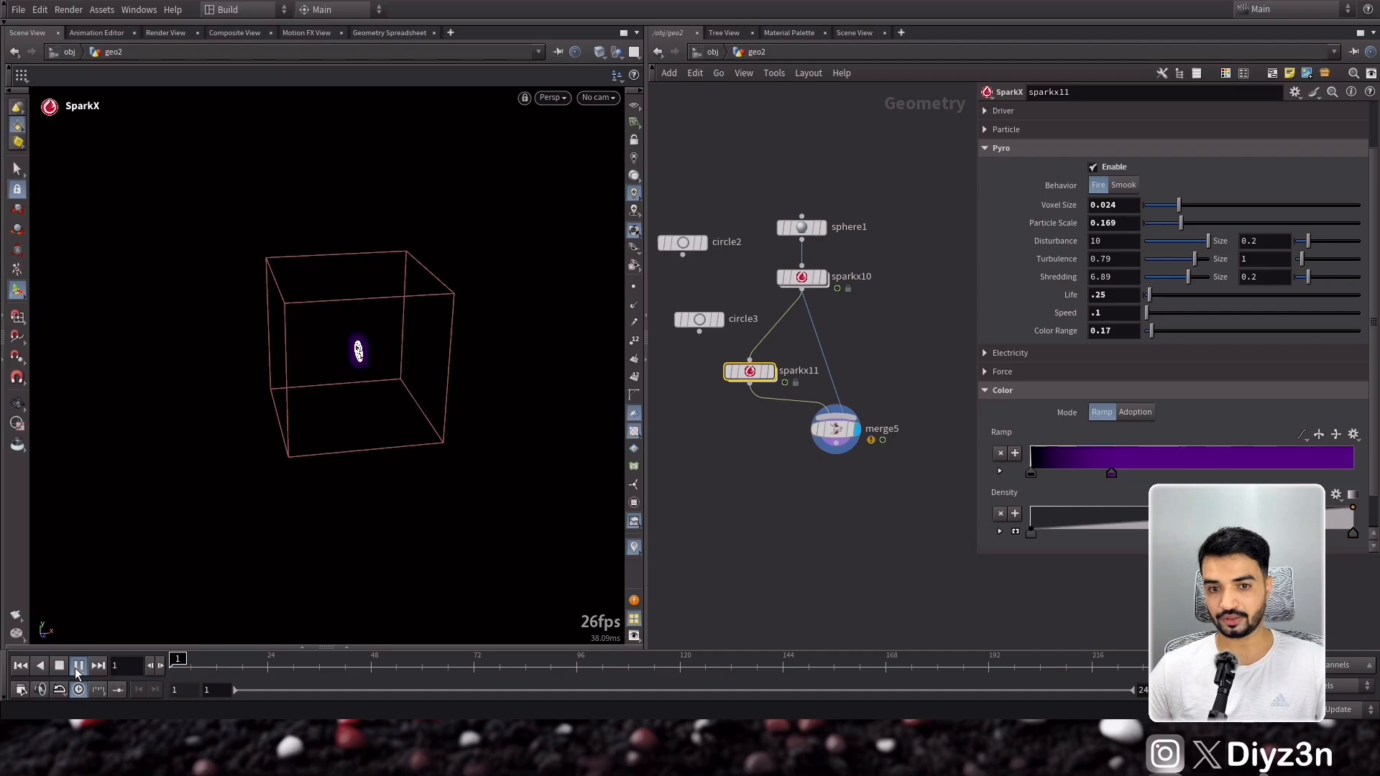
pyautogui.click(59, 666)
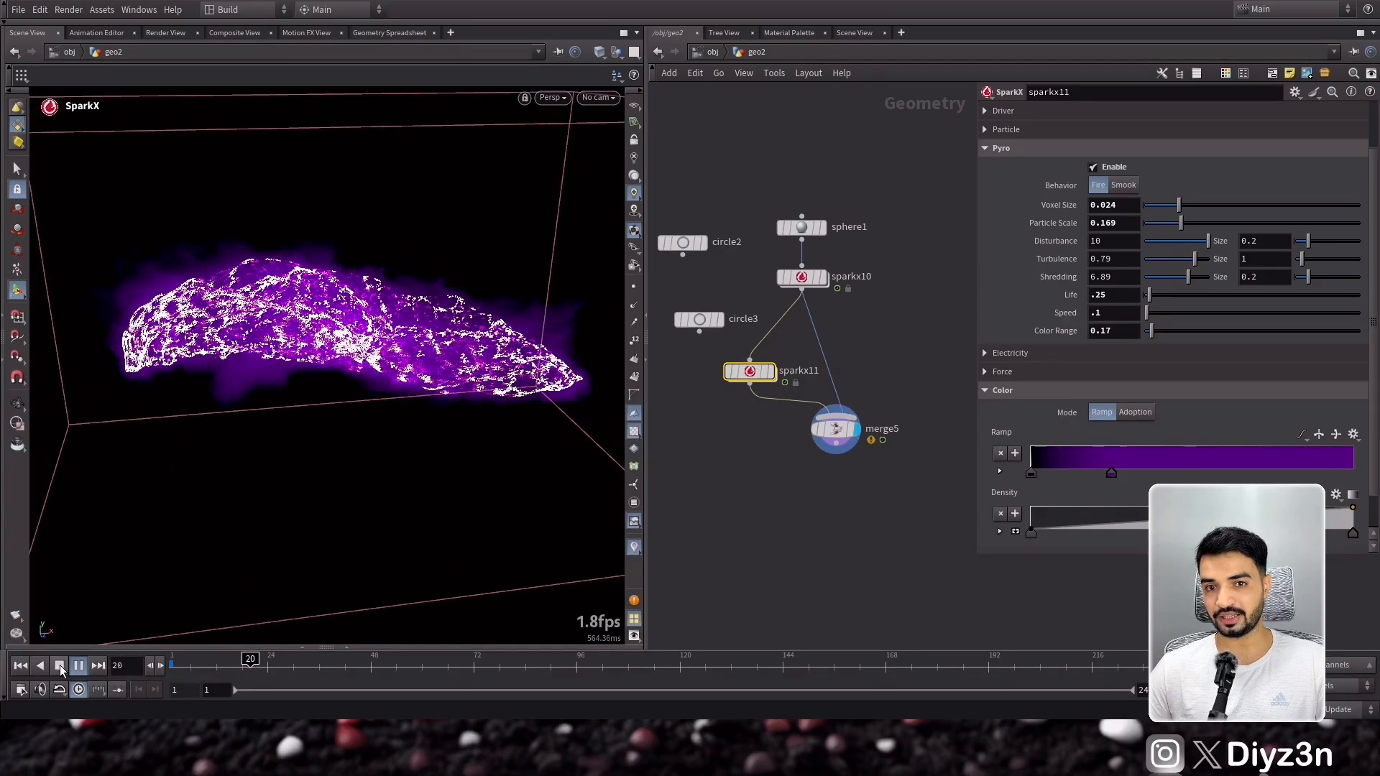
pyautogui.click(59, 665)
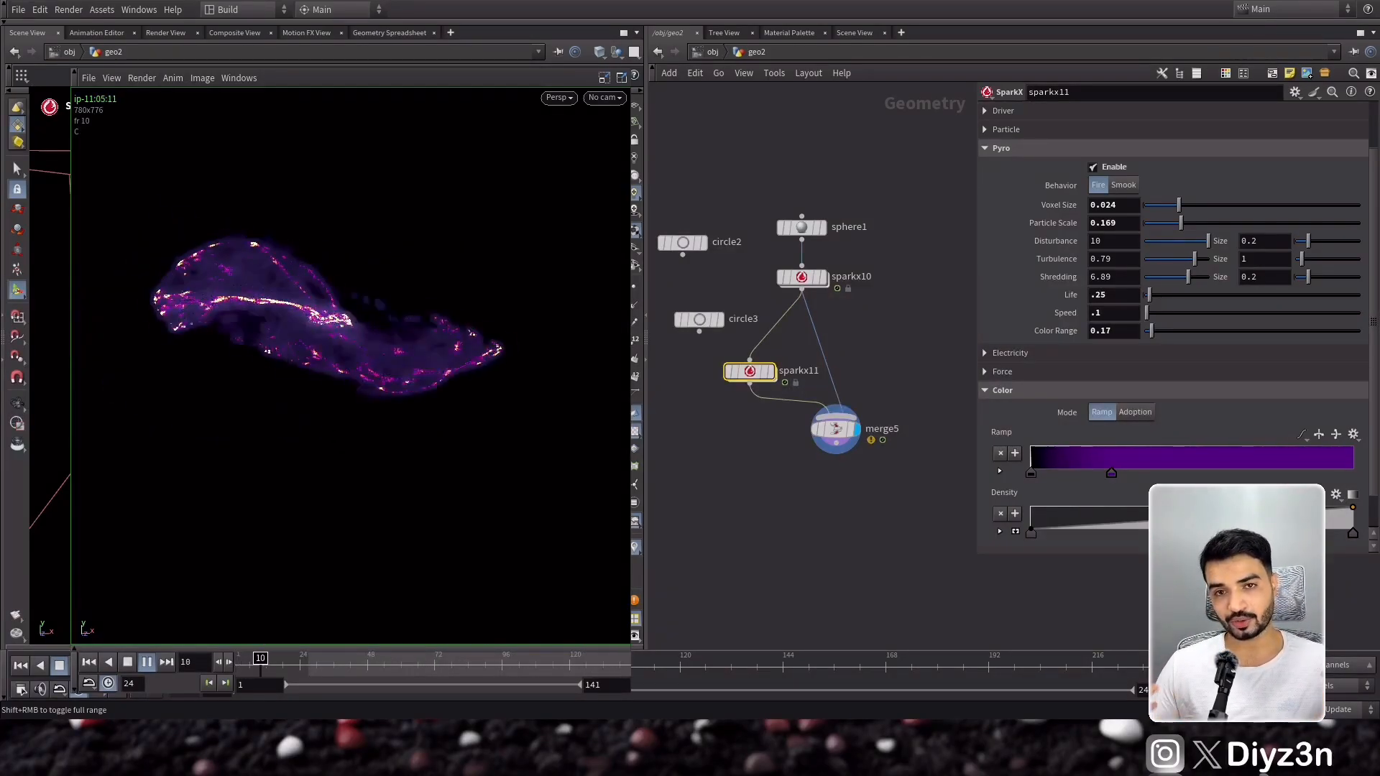
# Play back the flipbook of the beams and purple fire swirling around the circle.
pyautogui.click(147, 663)
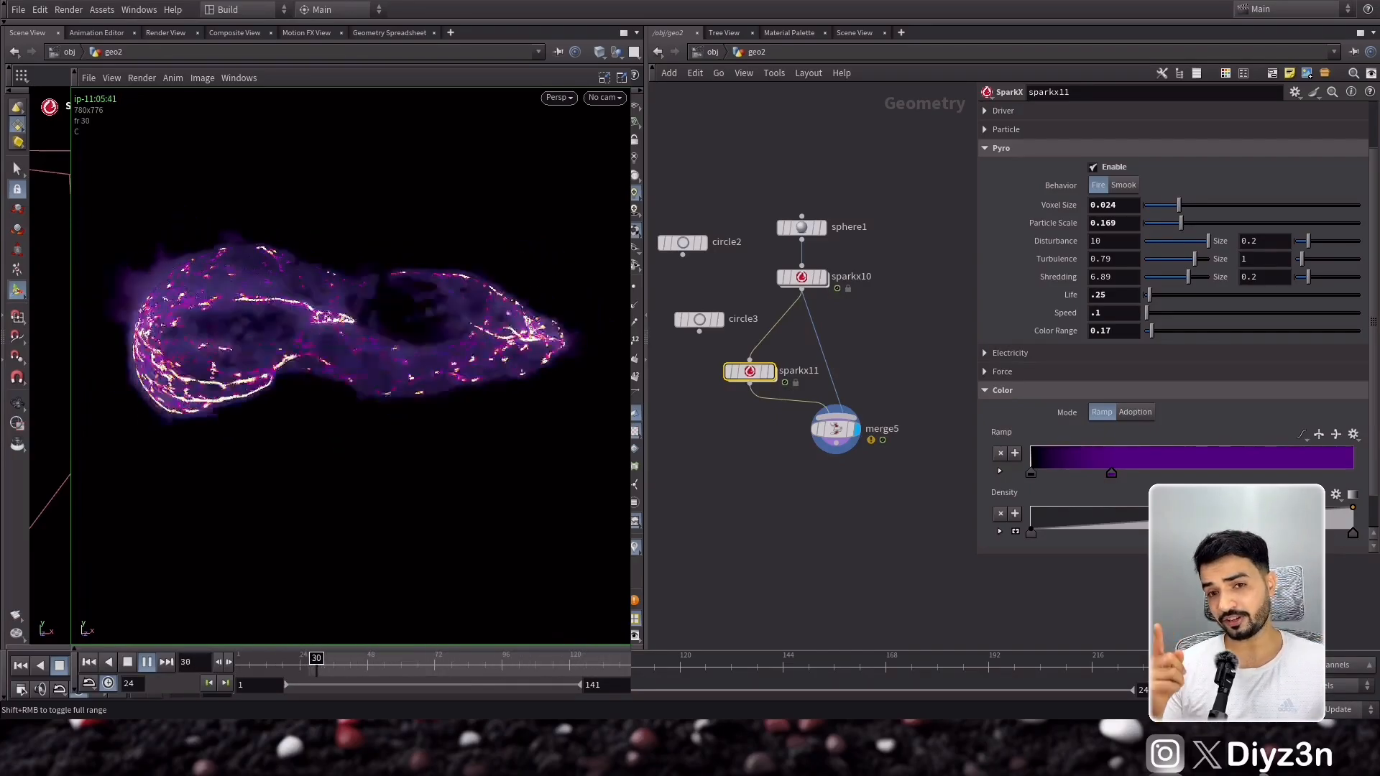
pyautogui.click(146, 663)
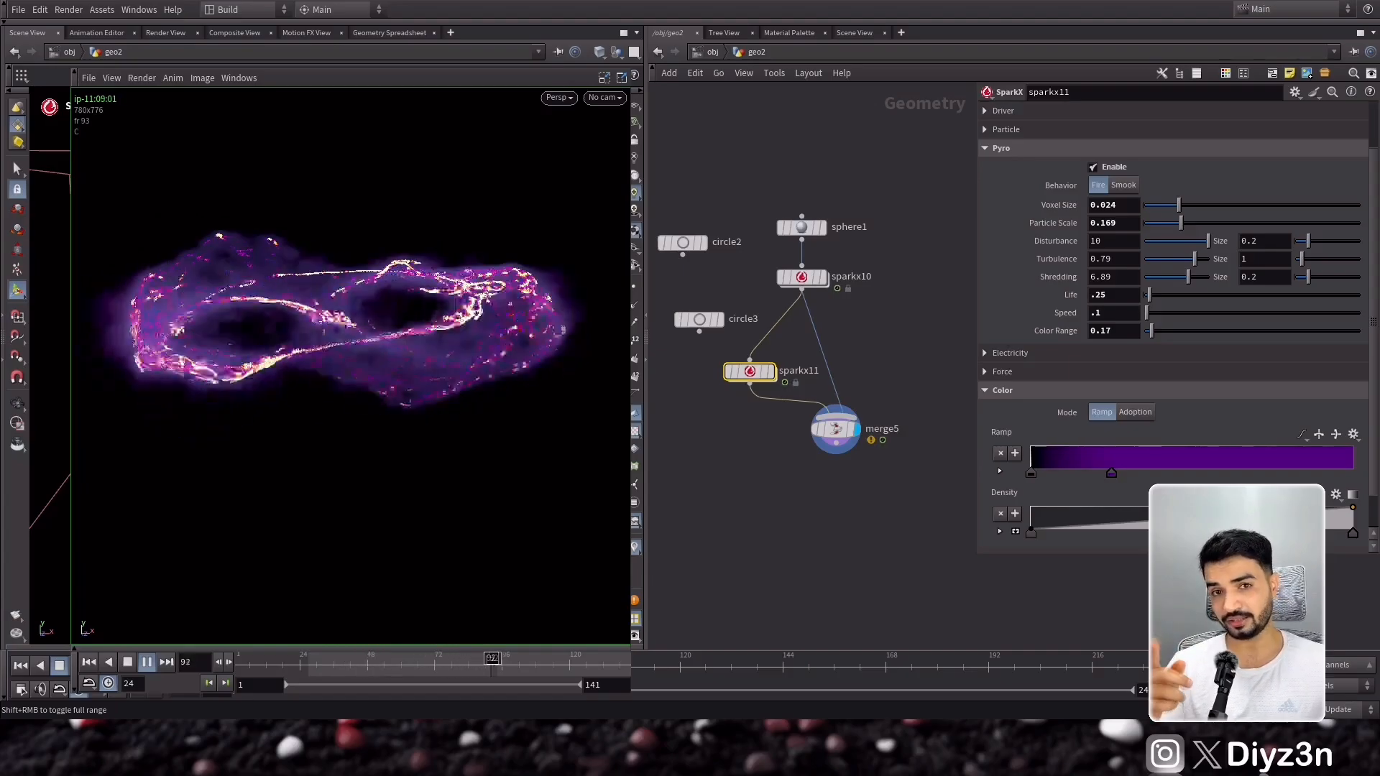